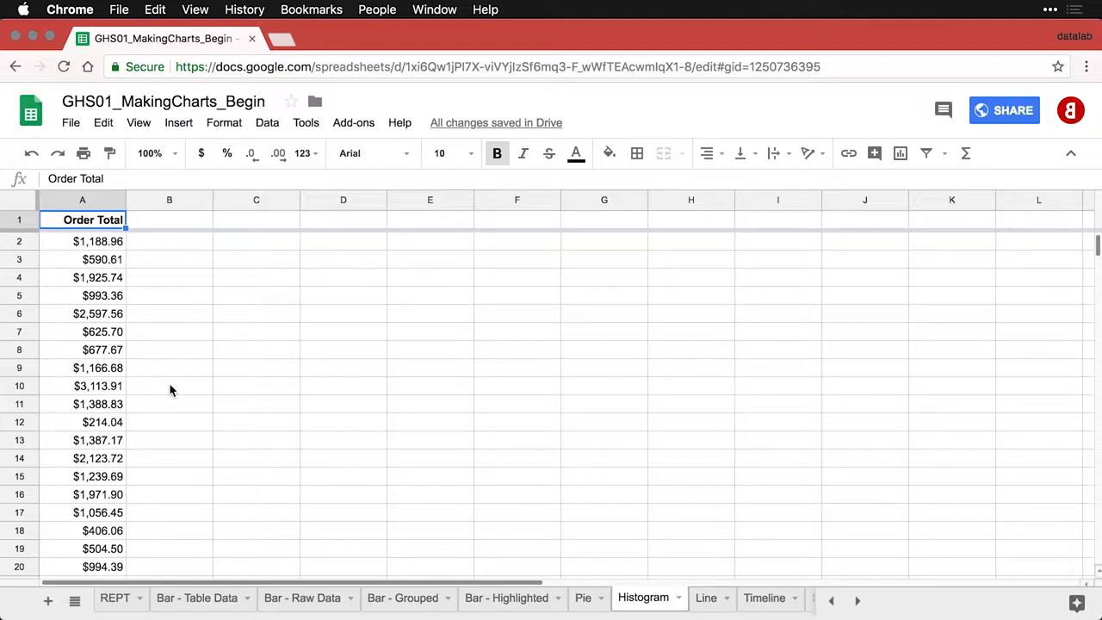
mouse_move(117, 343)
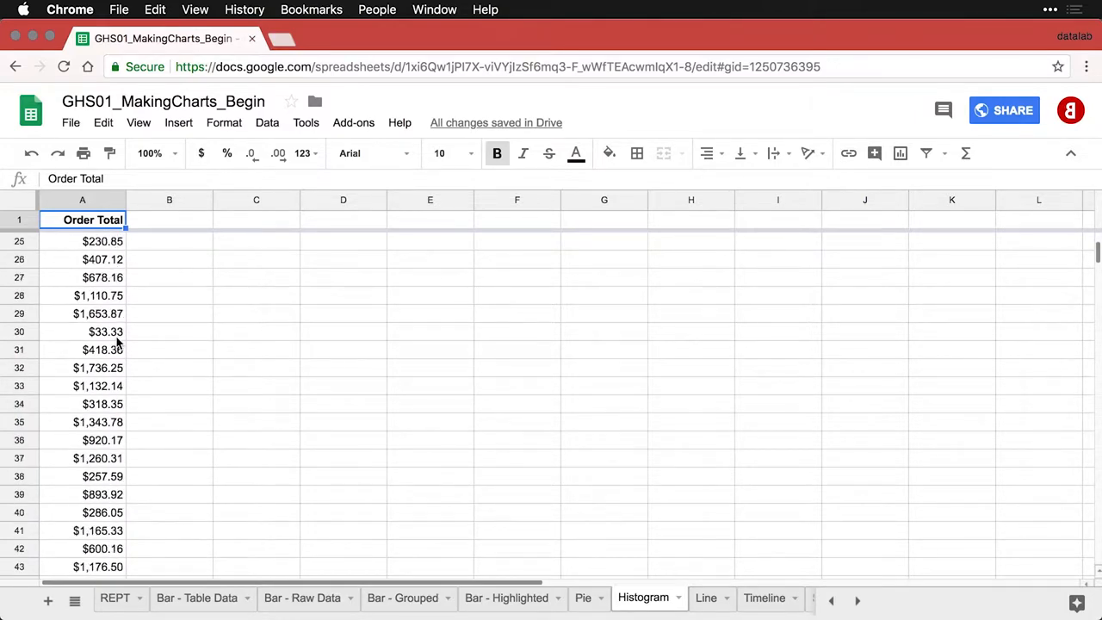
Step: Insert a chart from the selected Order Total column, accepting the suggested Histogram
scroll(down, 3)
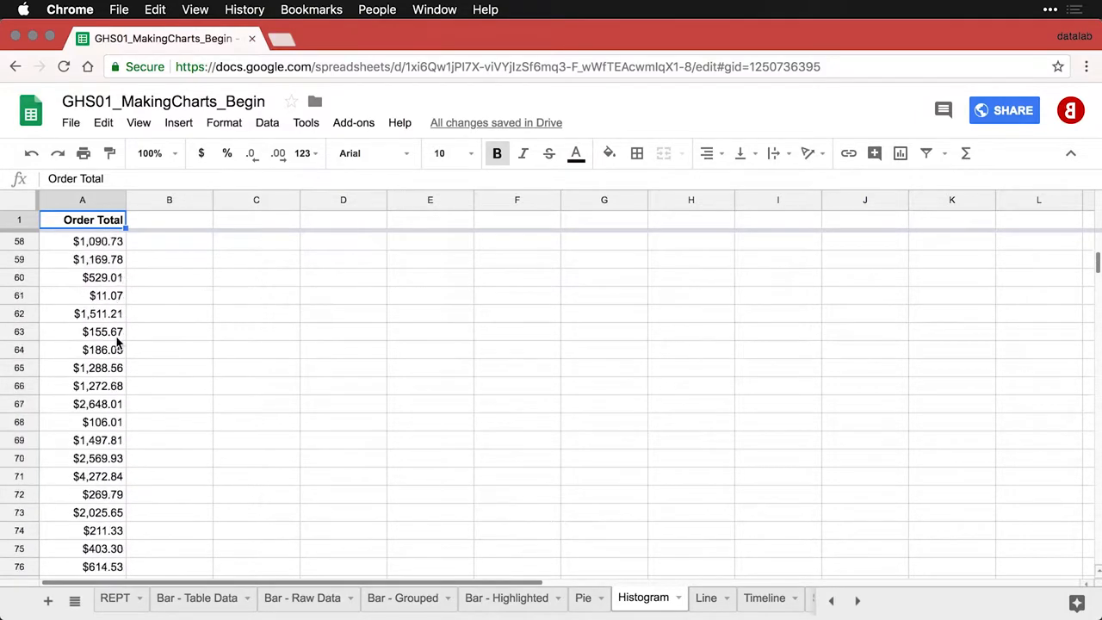
scroll(down, 3)
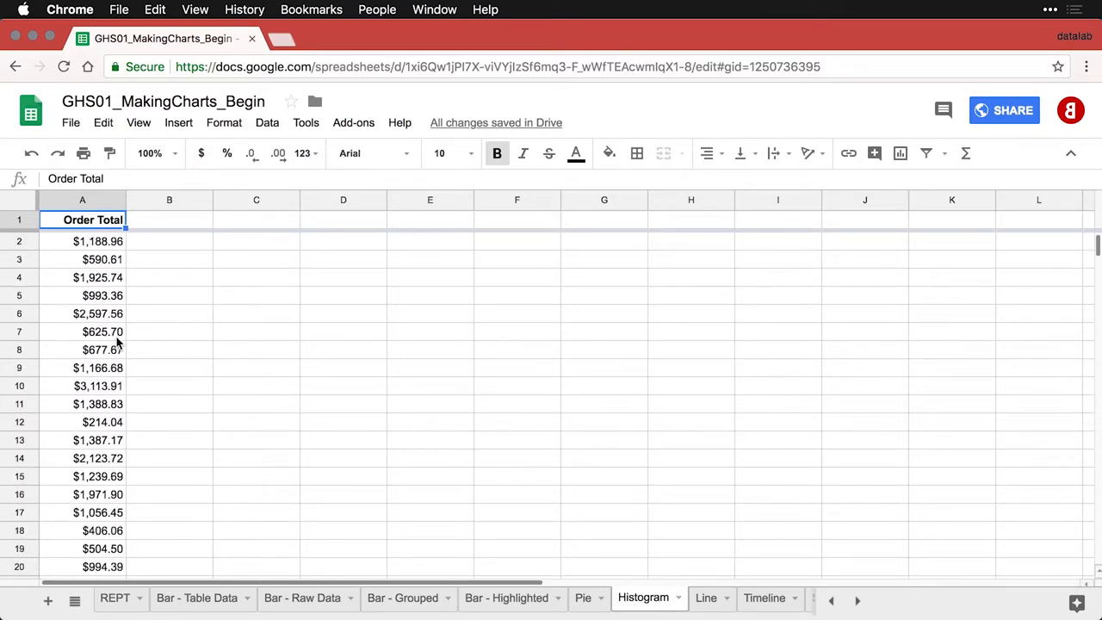
mouse_move(301, 247)
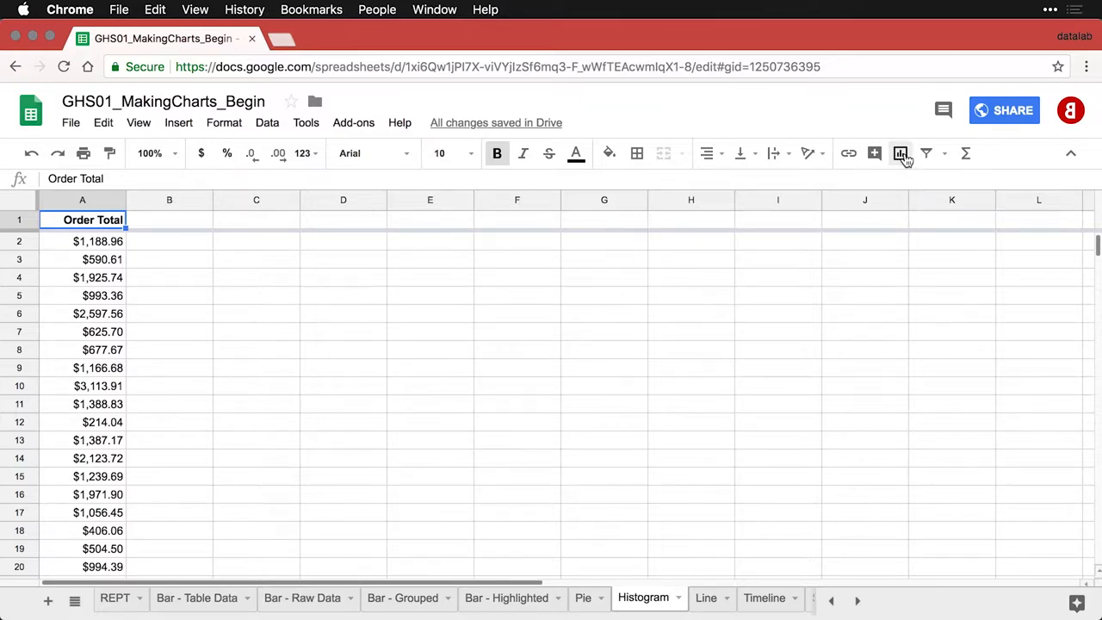
click(901, 153)
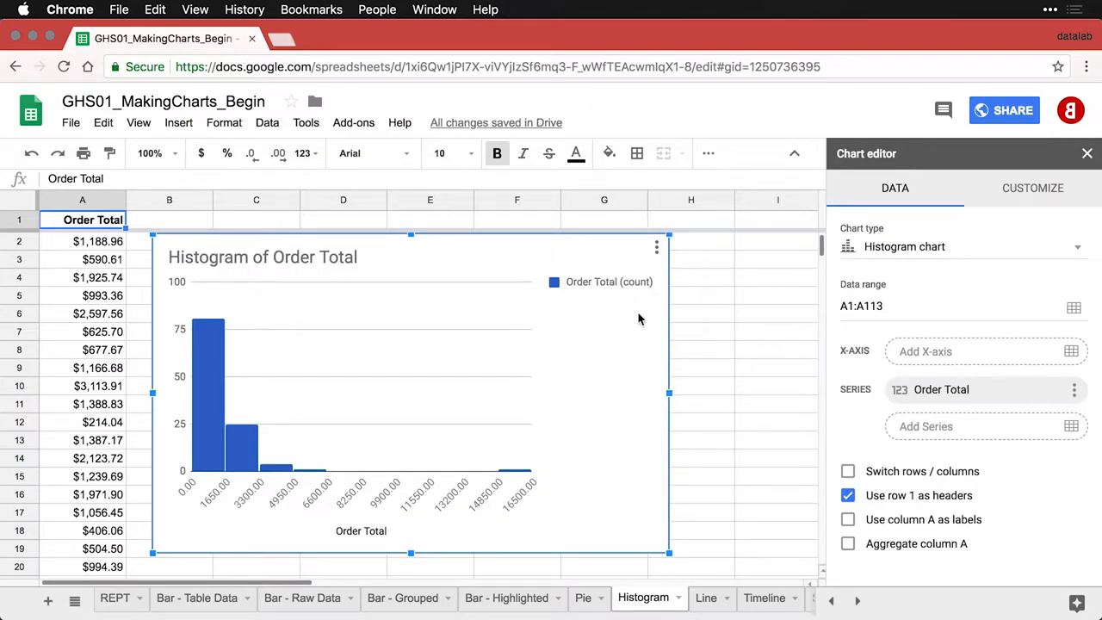
mouse_move(652, 334)
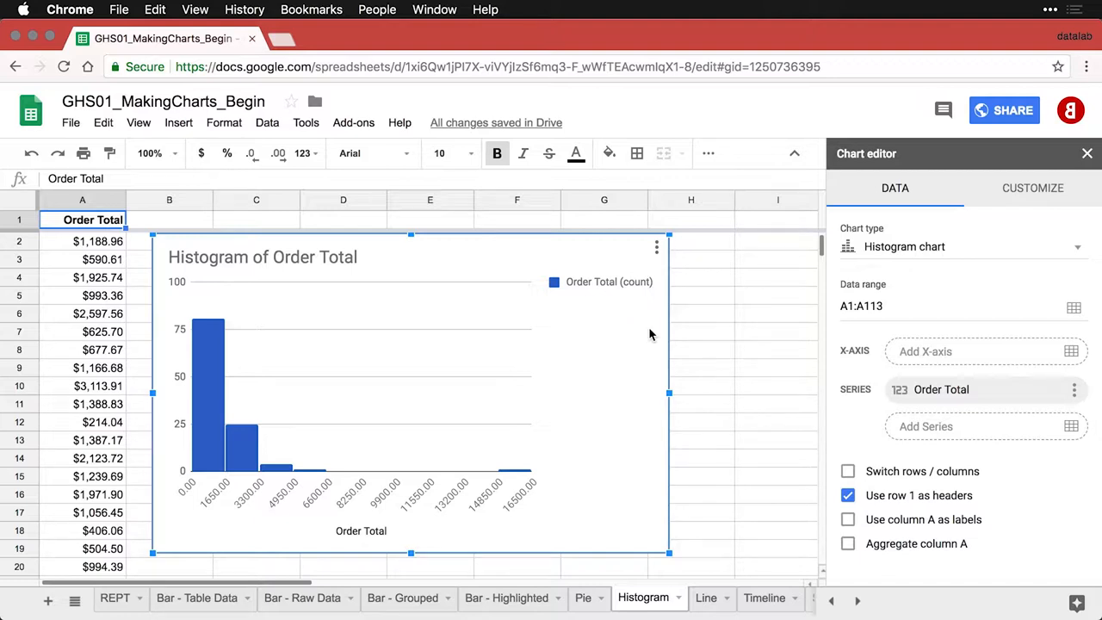
mouse_move(632, 327)
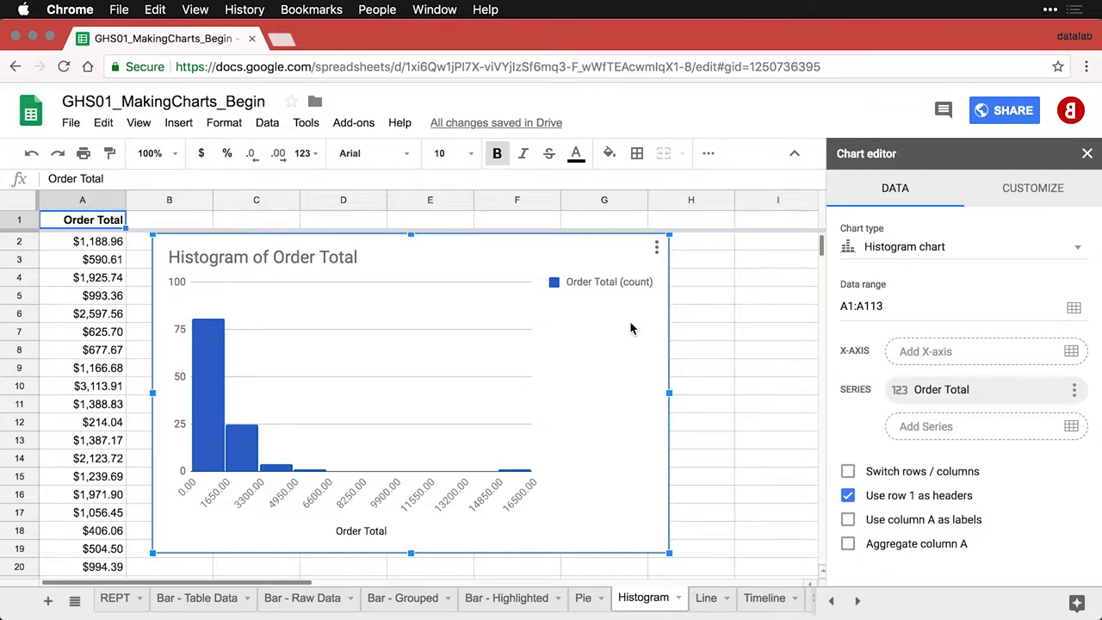
Step: In the Customize settings, set the legend position to None
click(1034, 188)
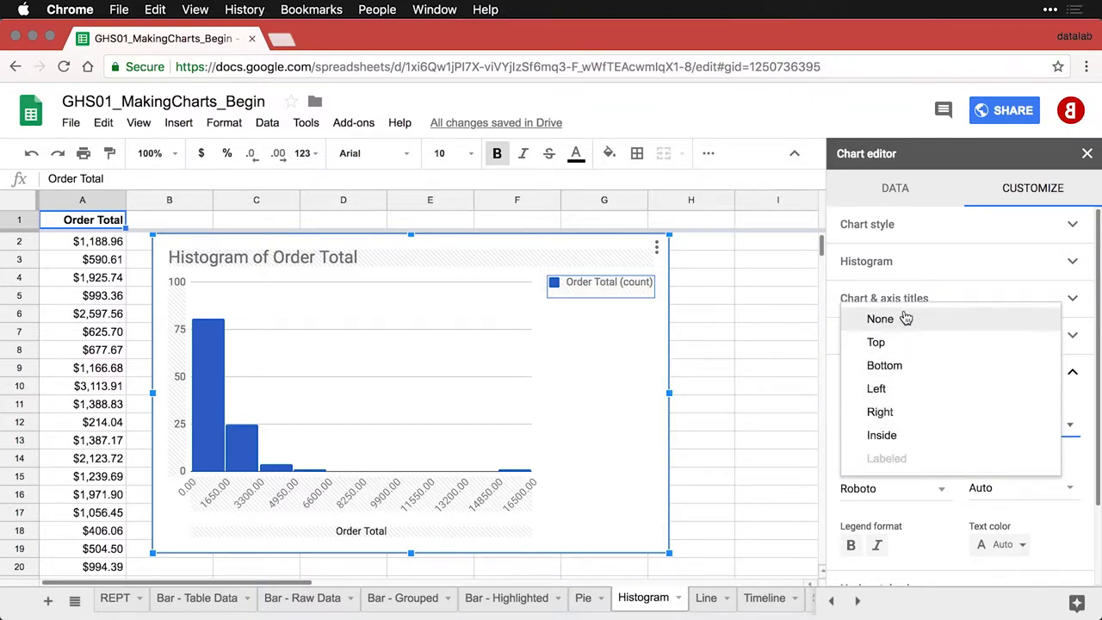
click(880, 318)
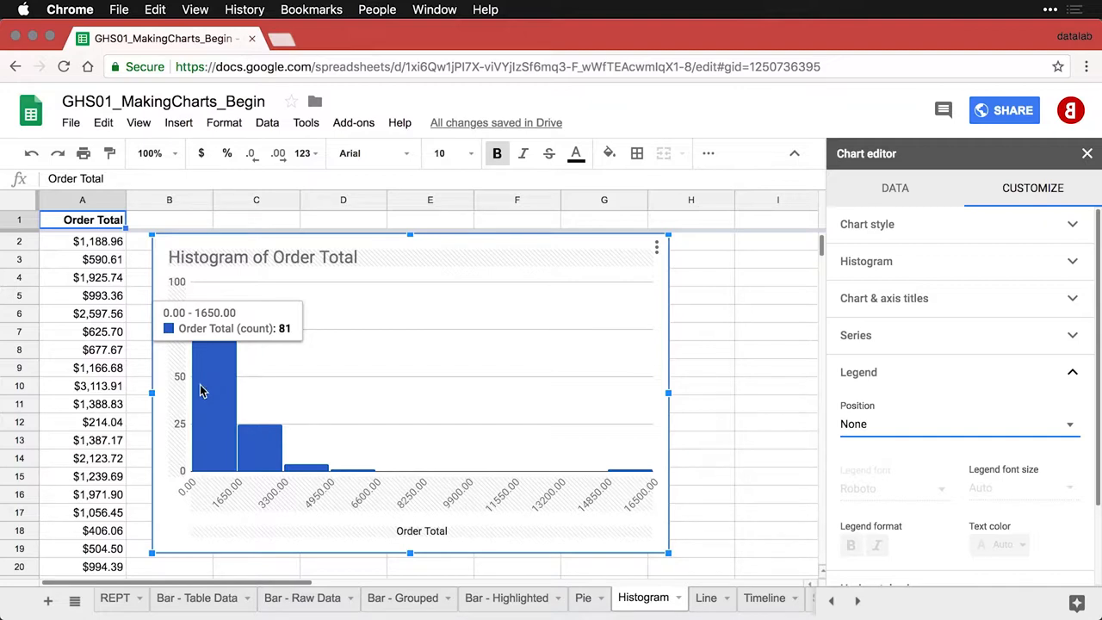
mouse_move(238, 482)
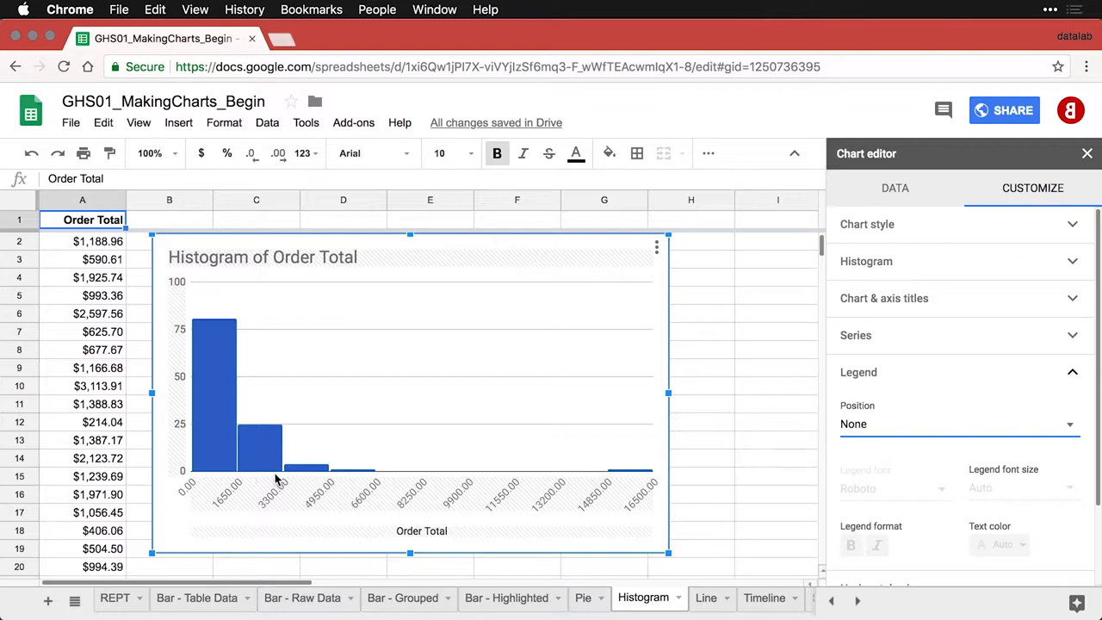
mouse_move(290, 479)
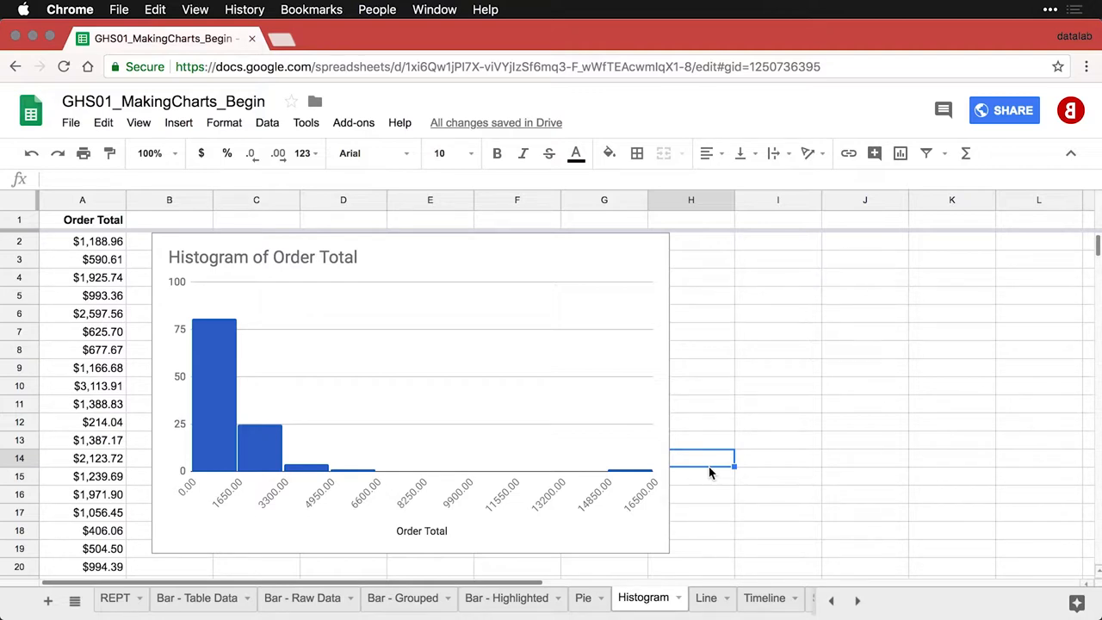
mouse_move(641, 475)
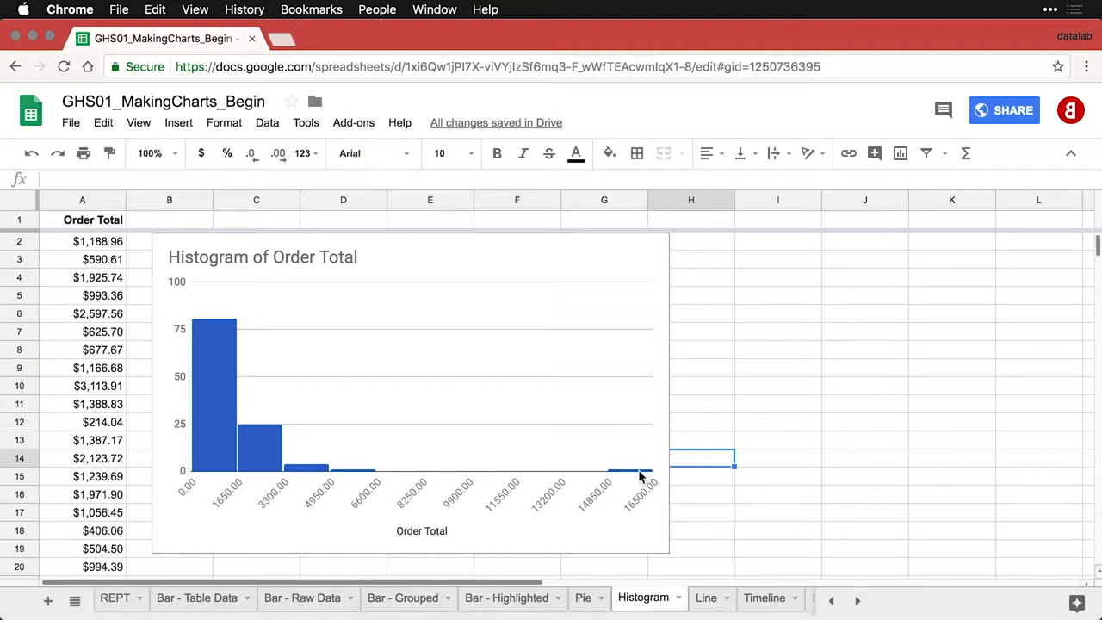
mouse_move(620, 480)
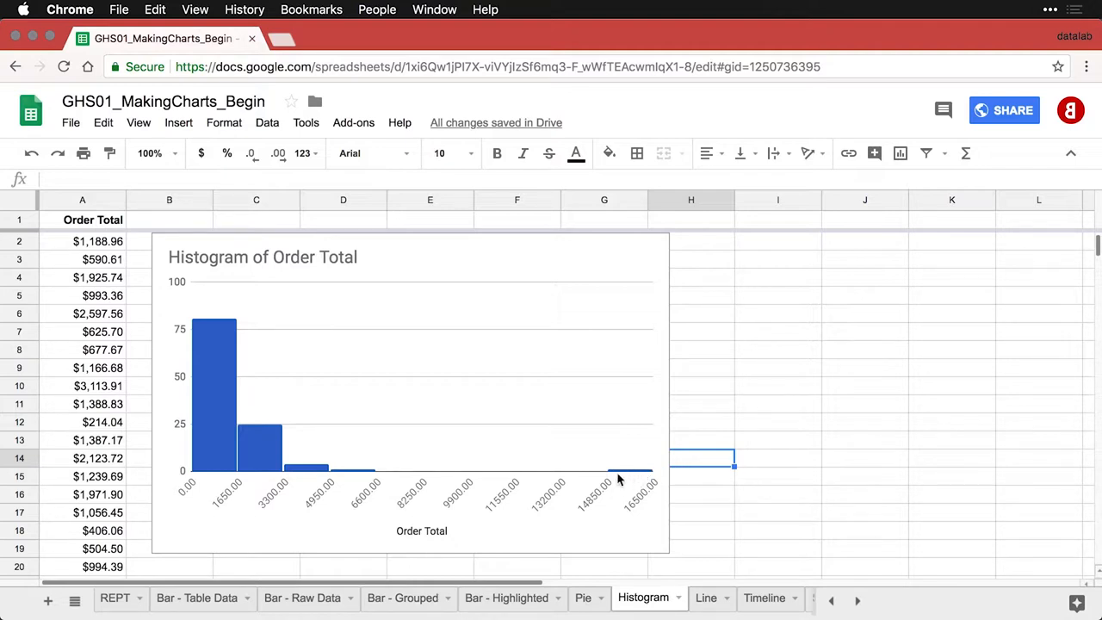
mouse_move(332, 464)
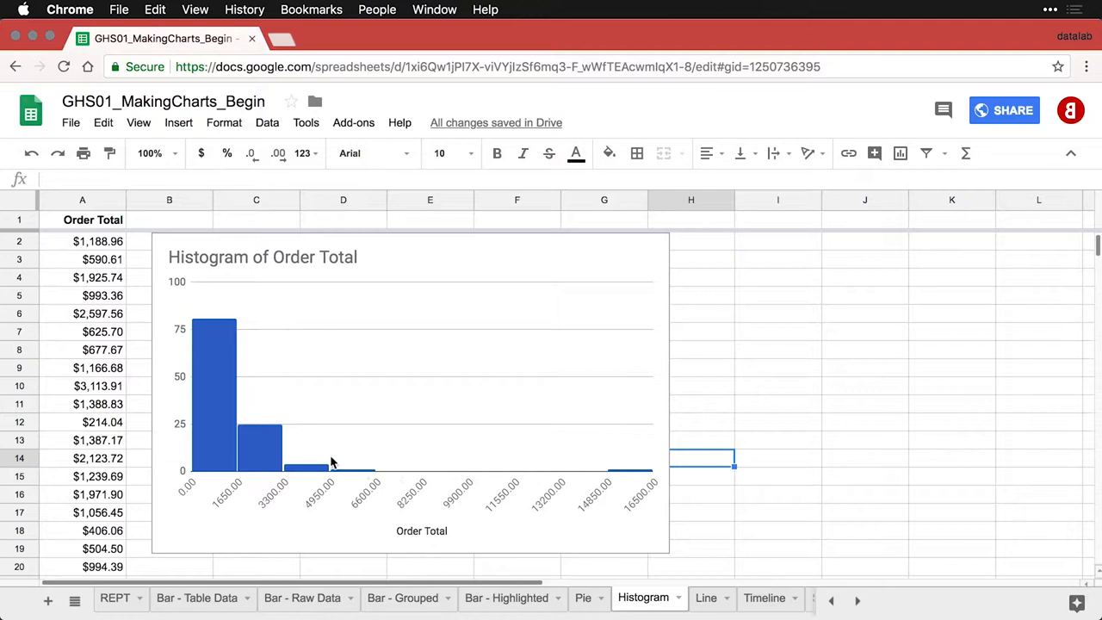
mouse_move(317, 441)
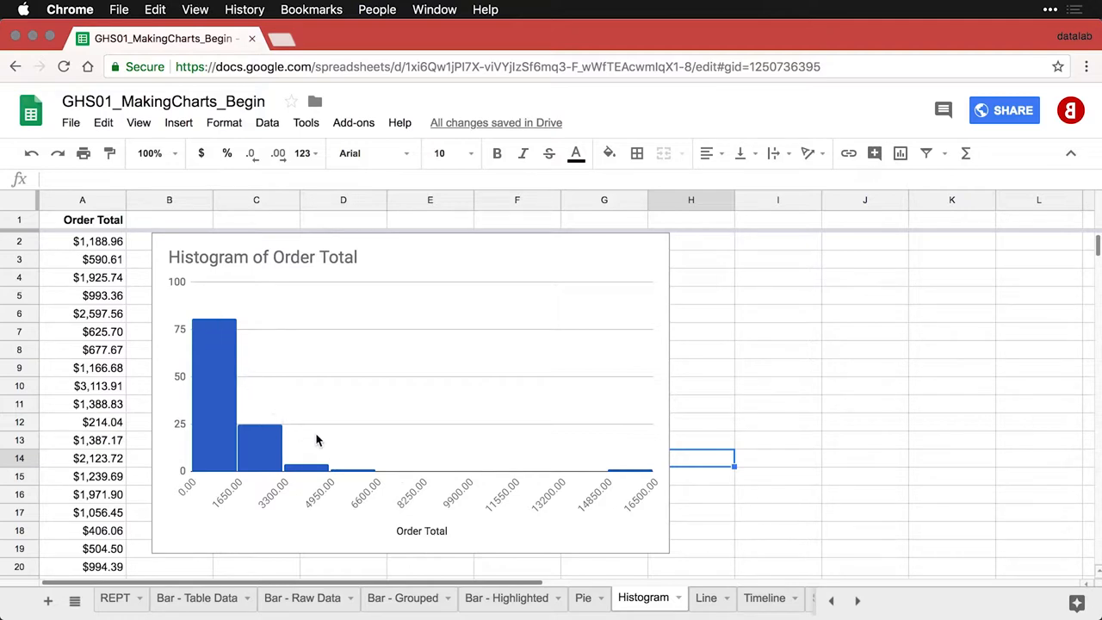
mouse_move(356, 448)
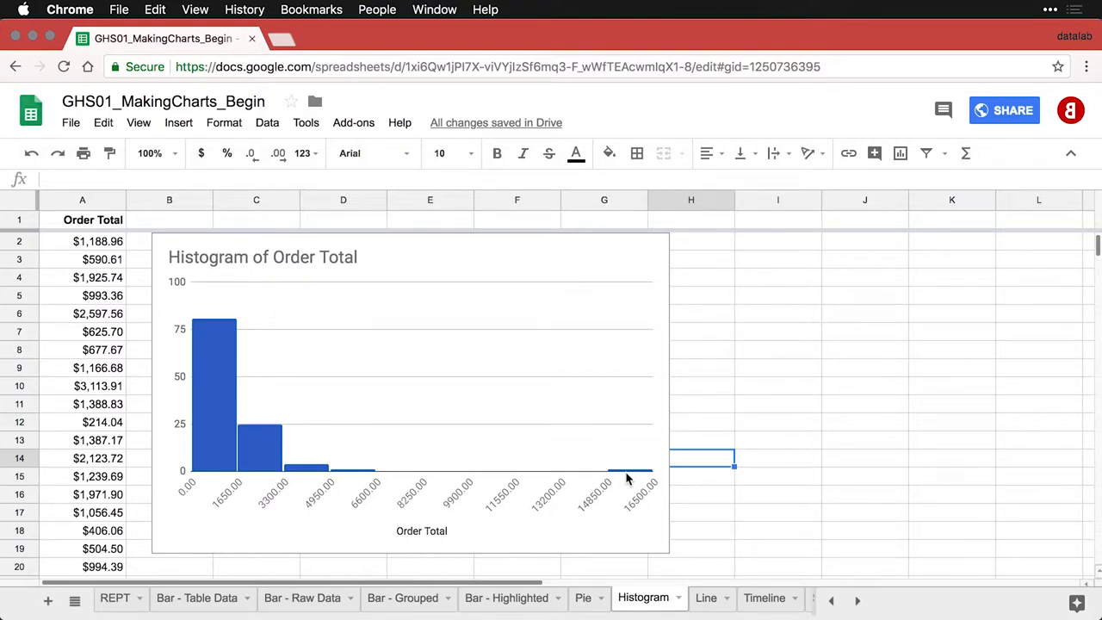
mouse_move(307, 375)
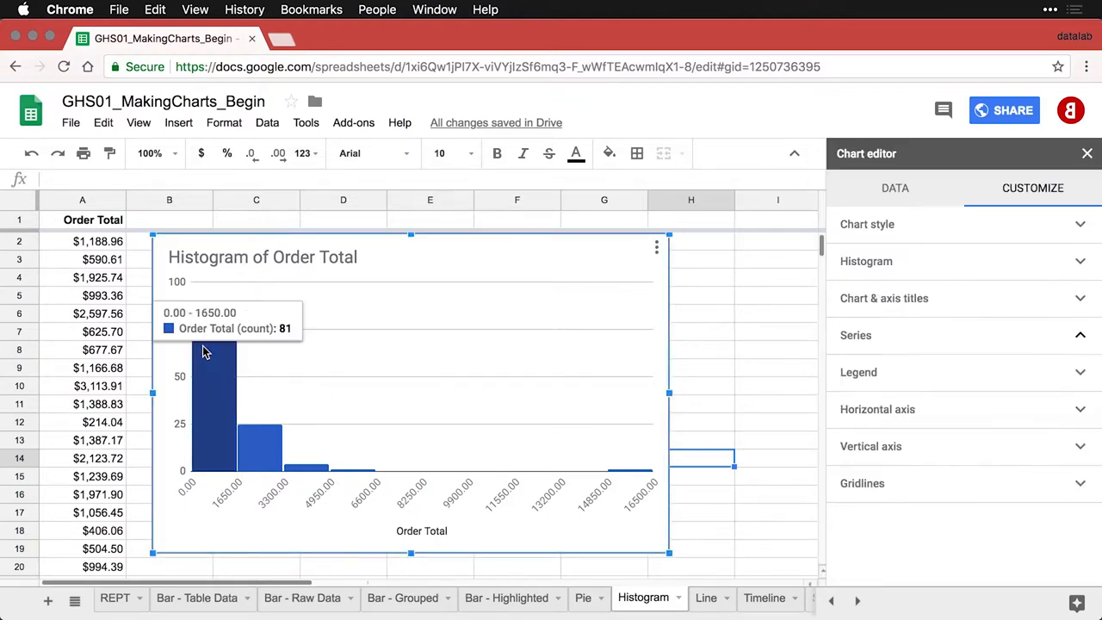
Step: Recolor the histogram's data series bars from blue to red
click(856, 334)
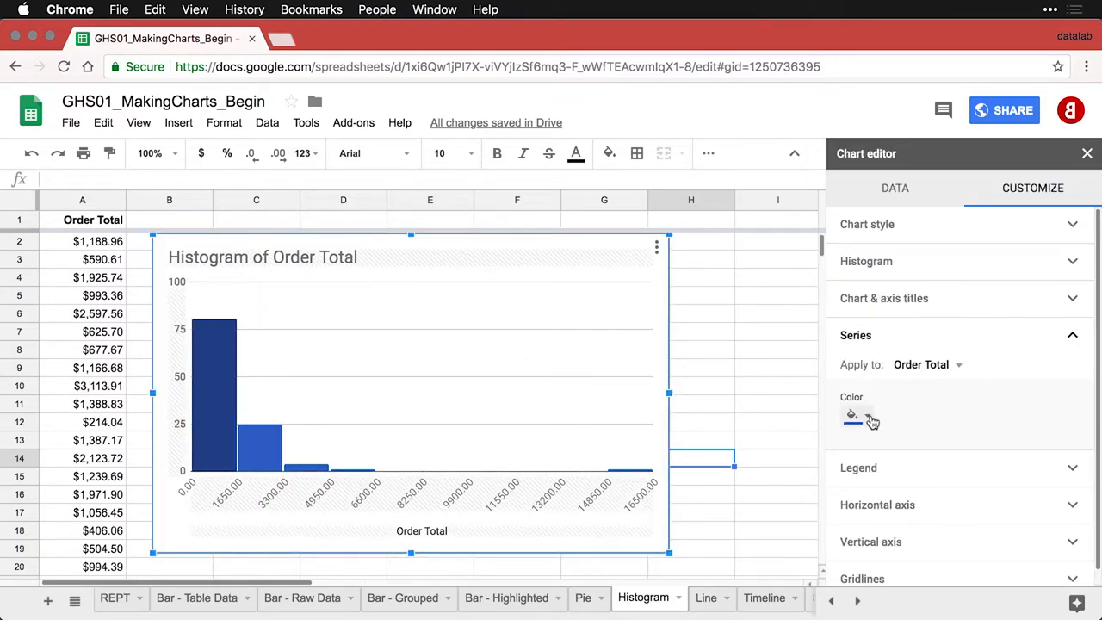
click(853, 415)
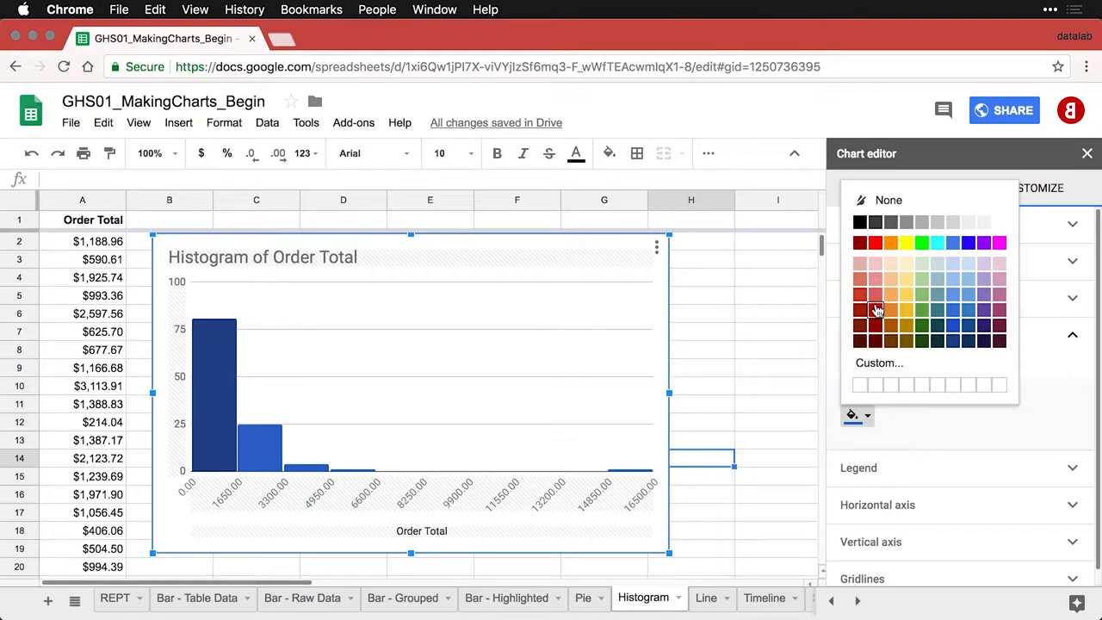
click(860, 310)
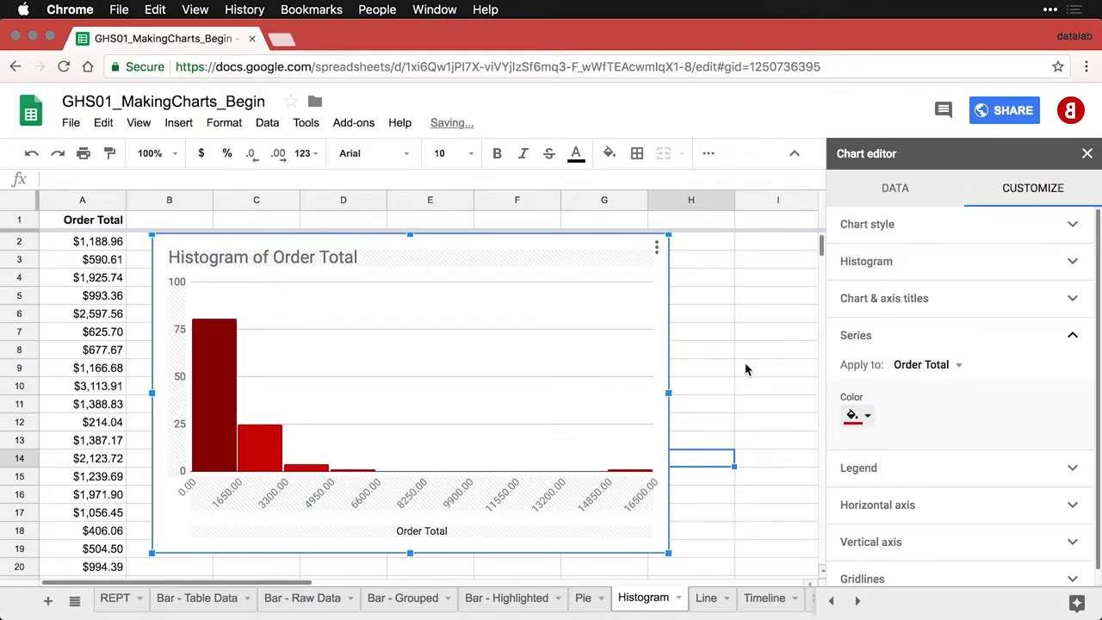
mouse_move(820, 348)
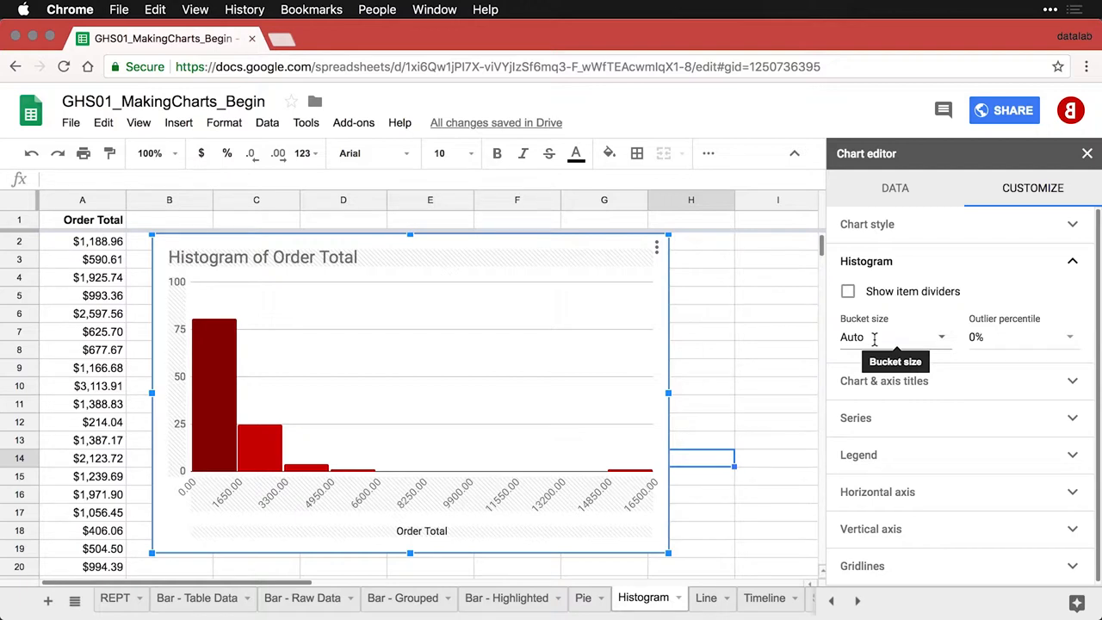
Step: Set the histogram bucket size to 1000
click(893, 335)
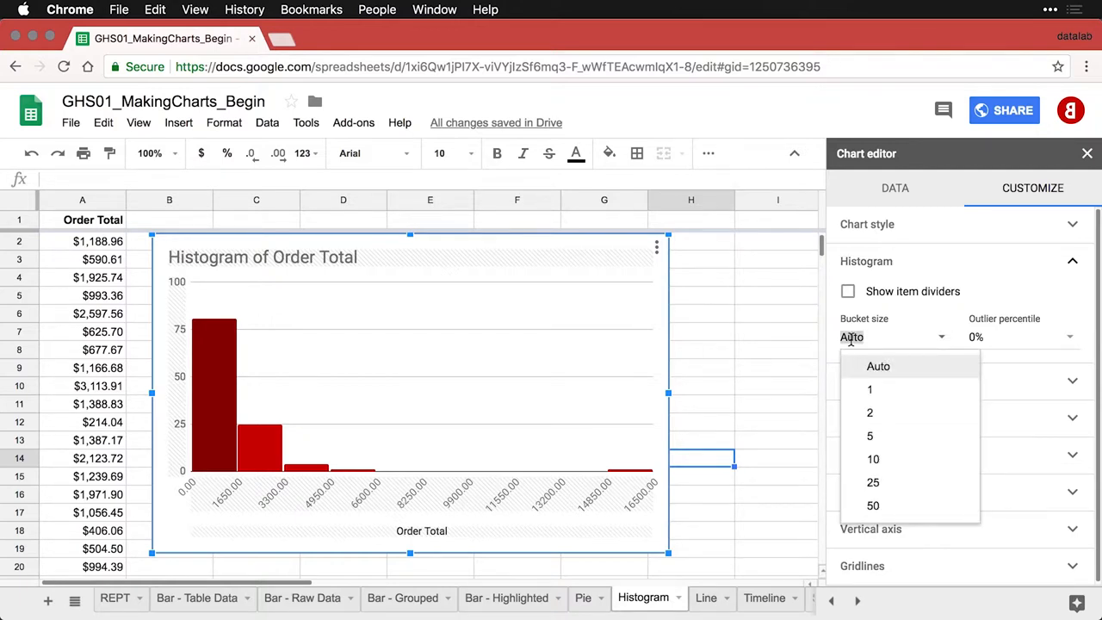
text(1000)
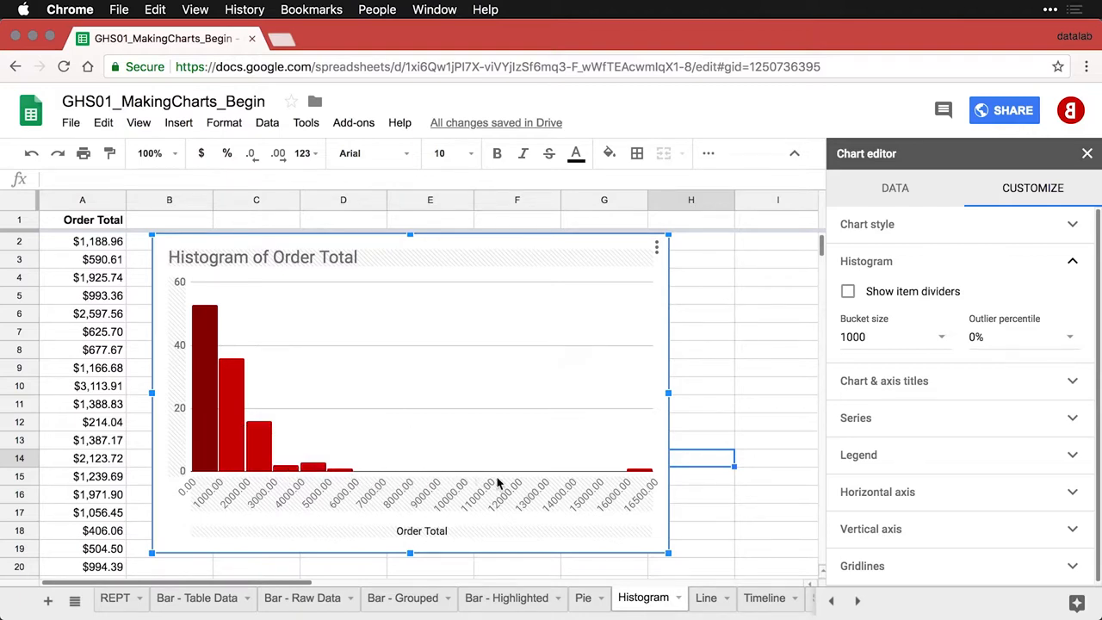
mouse_move(603, 497)
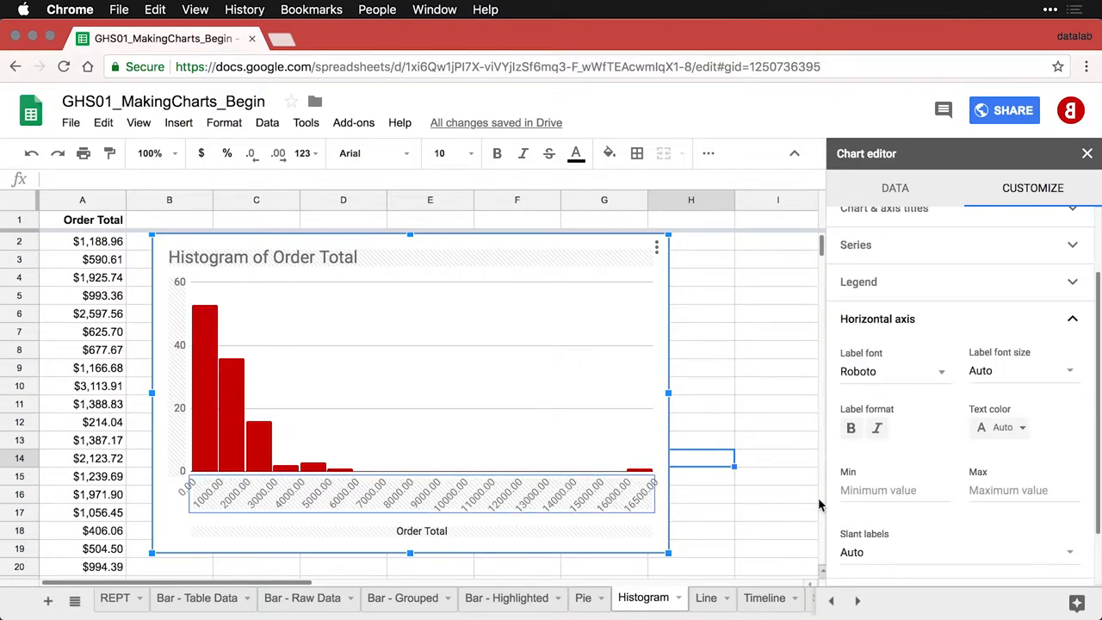
mouse_move(931, 544)
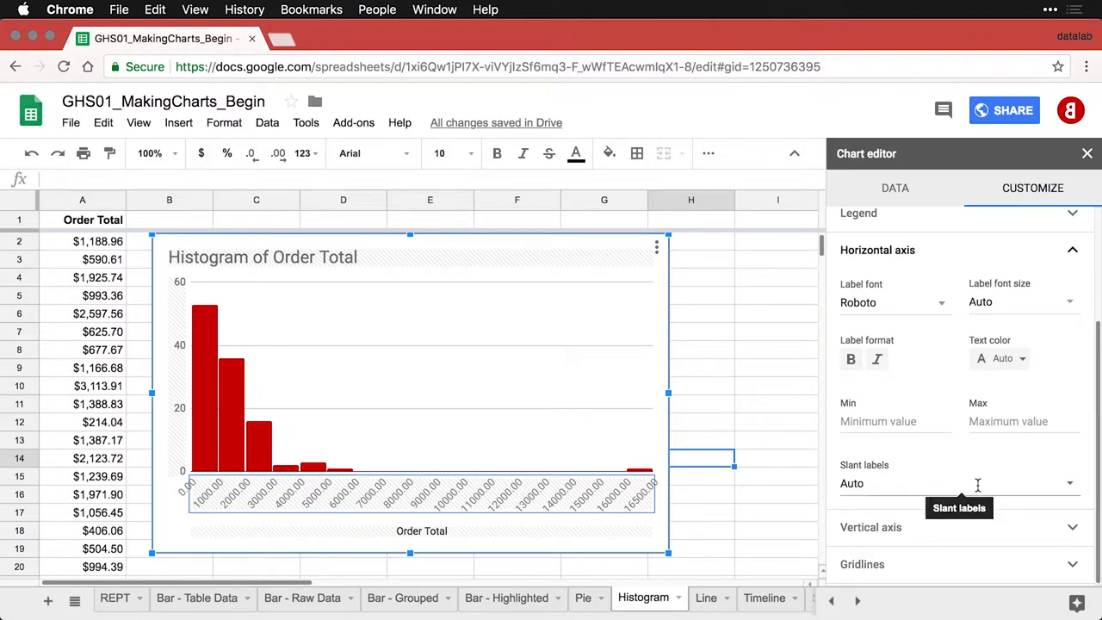
Step: Slant the horizontal axis labels to 90° and close the chart editor
click(958, 482)
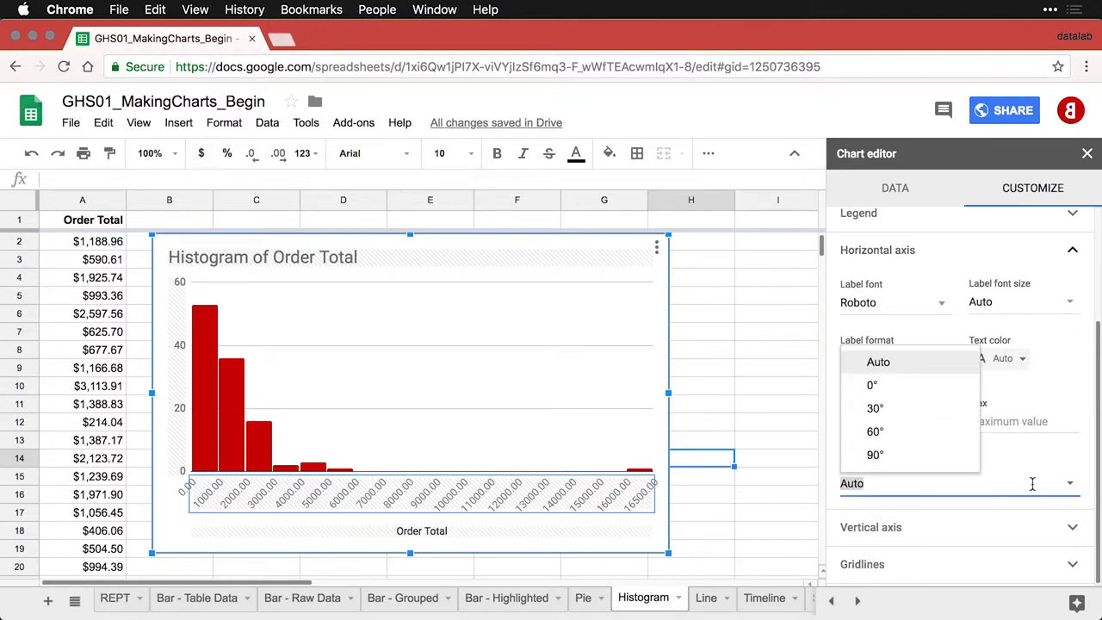
click(875, 454)
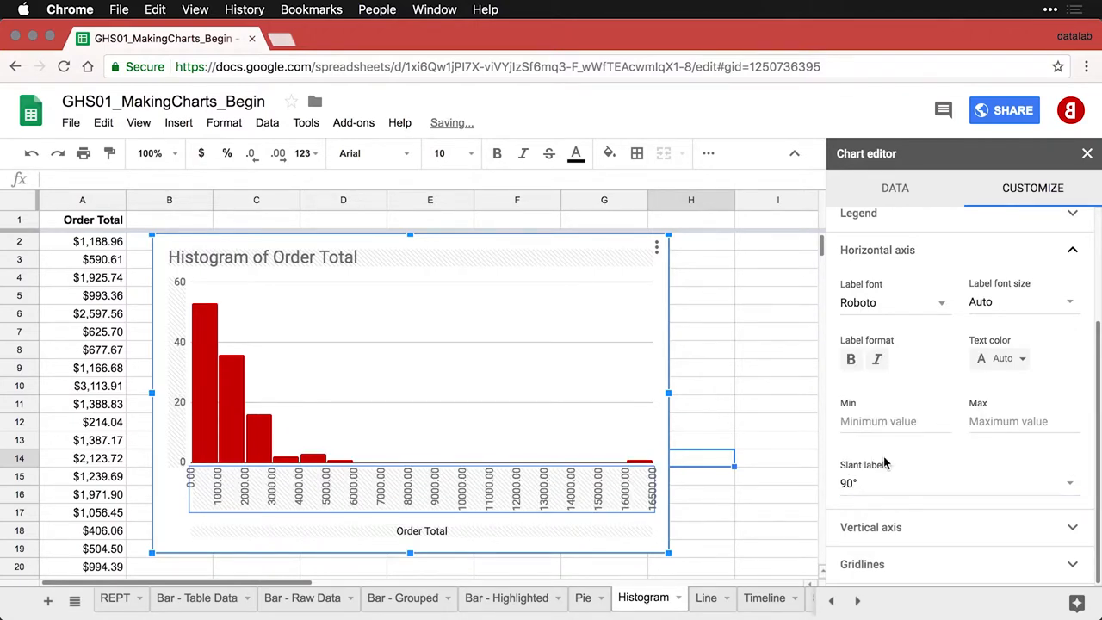
mouse_move(715, 412)
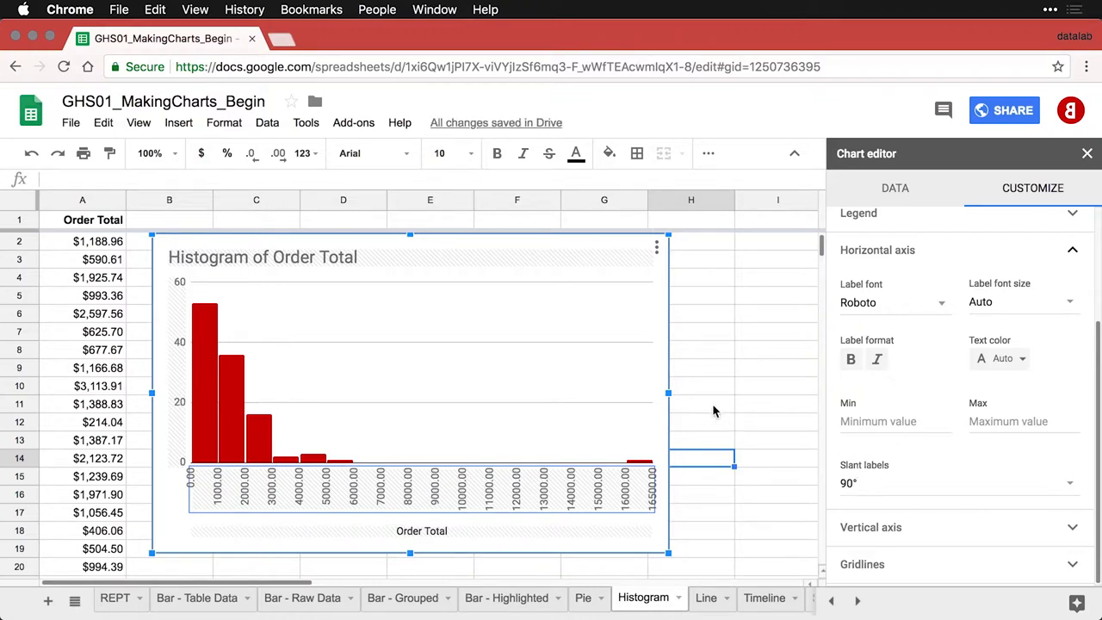
click(1087, 154)
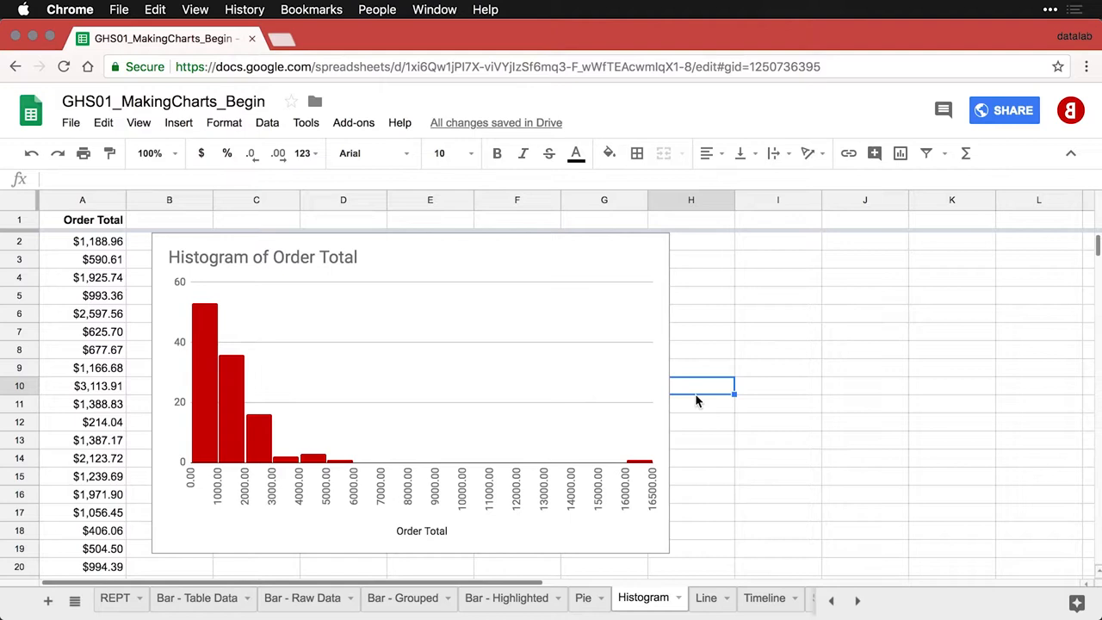
mouse_move(600, 472)
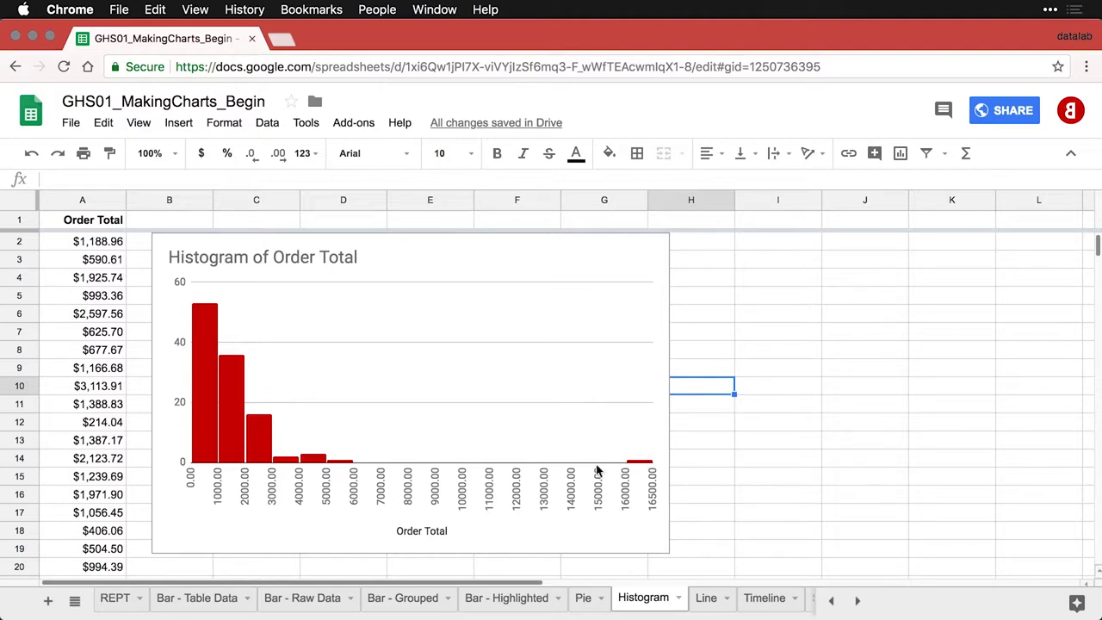
mouse_move(226, 387)
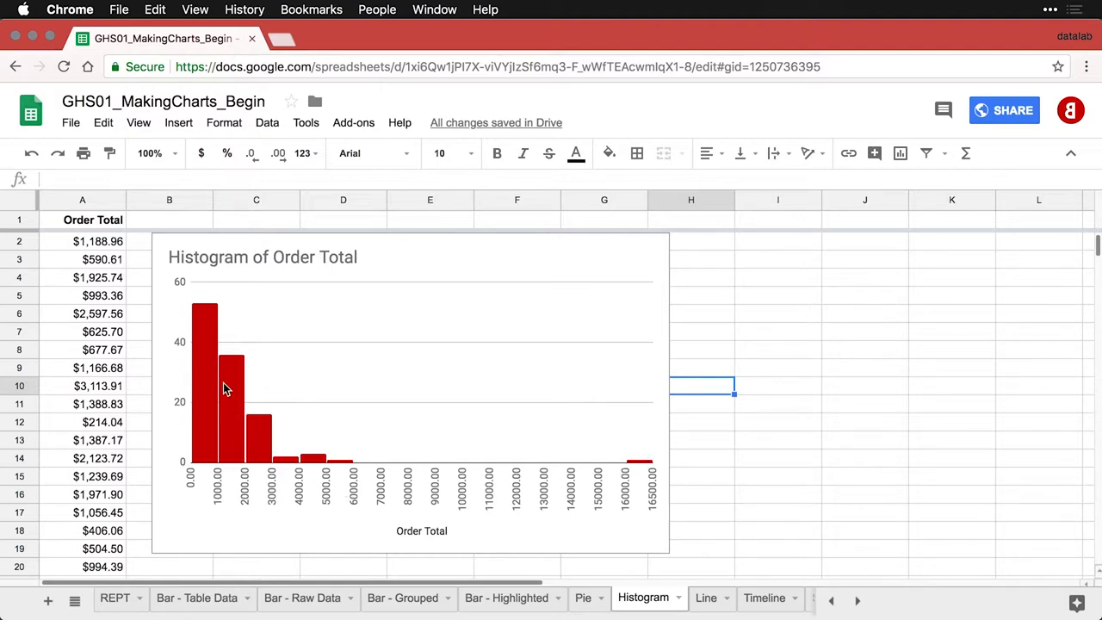
mouse_move(308, 447)
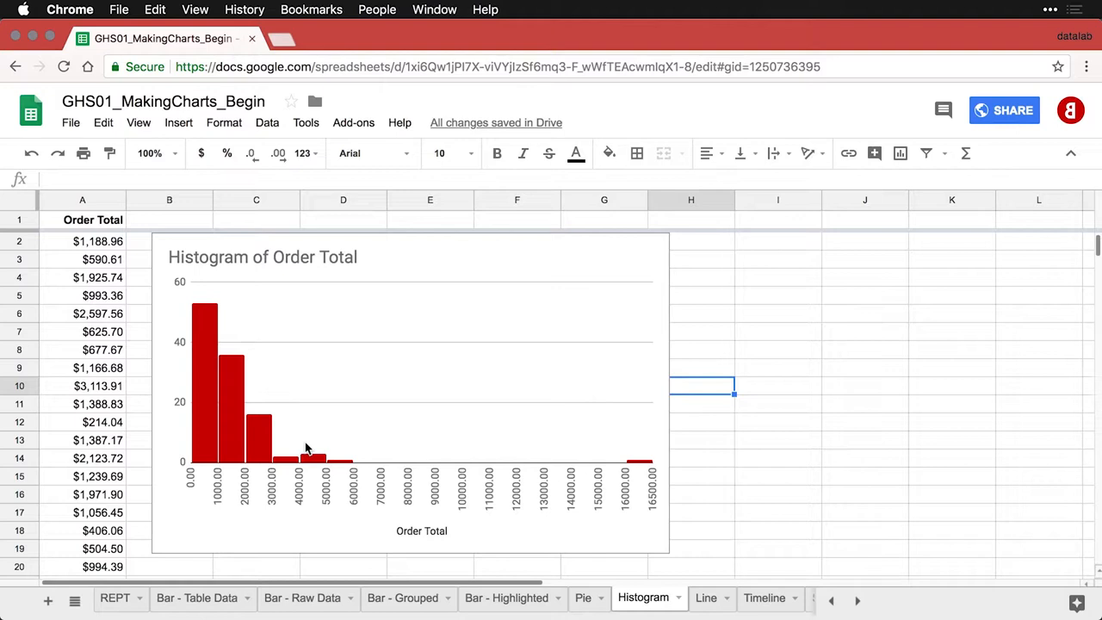
mouse_move(231, 422)
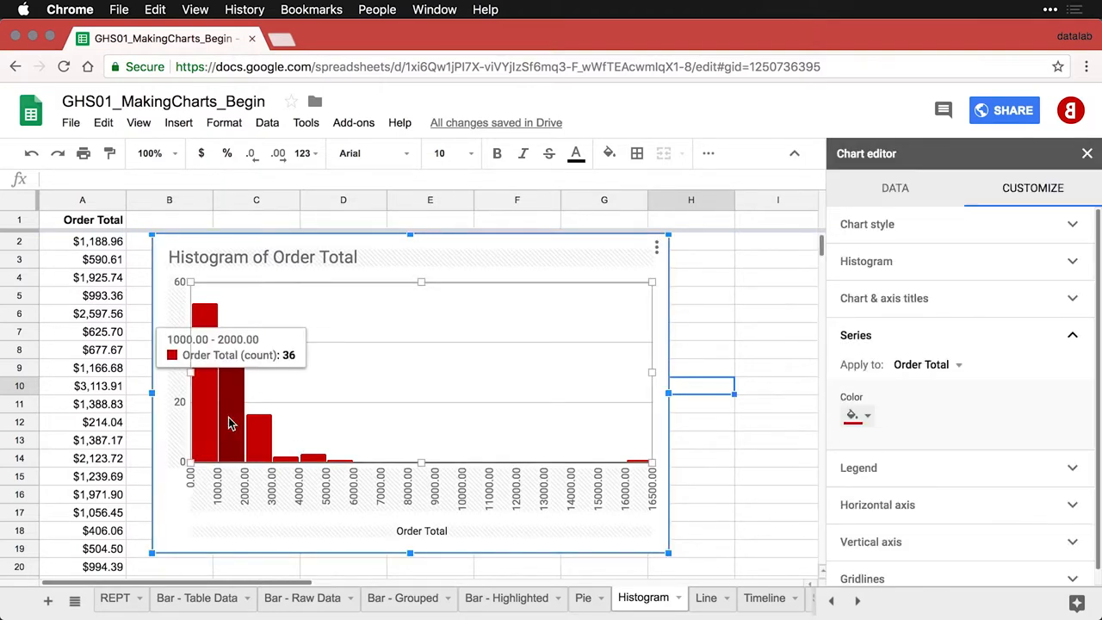
Step: Expand the Histogram section showing bucket size 1000 and outlier percentile 0%
click(866, 261)
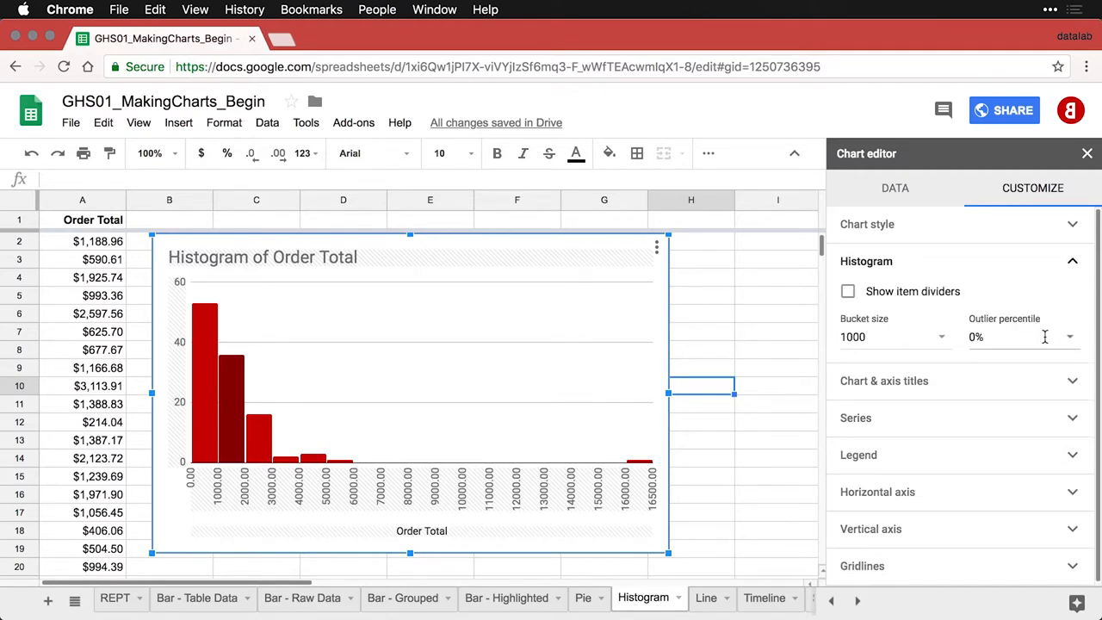
mouse_move(1025, 336)
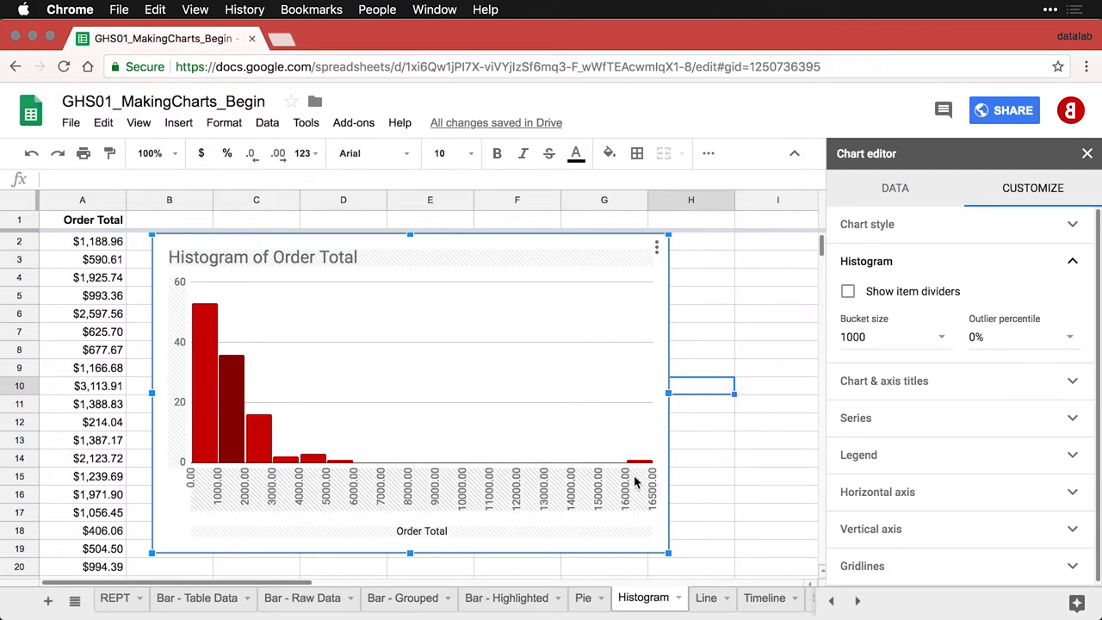
mouse_move(372, 479)
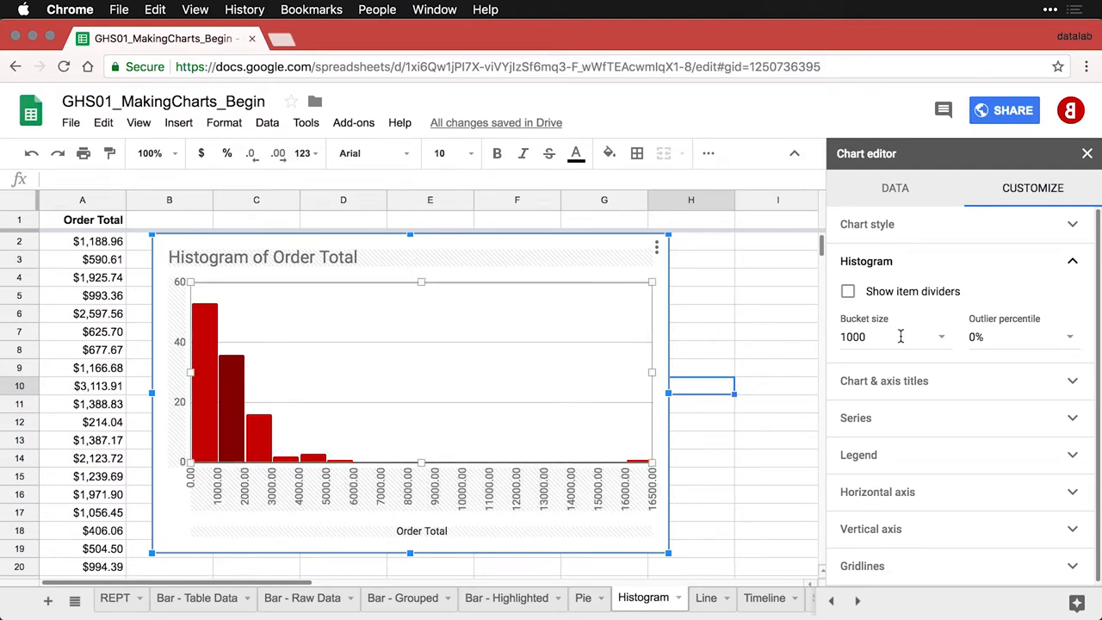
Step: Set the histogram's outlier percentile to 1%
click(1020, 335)
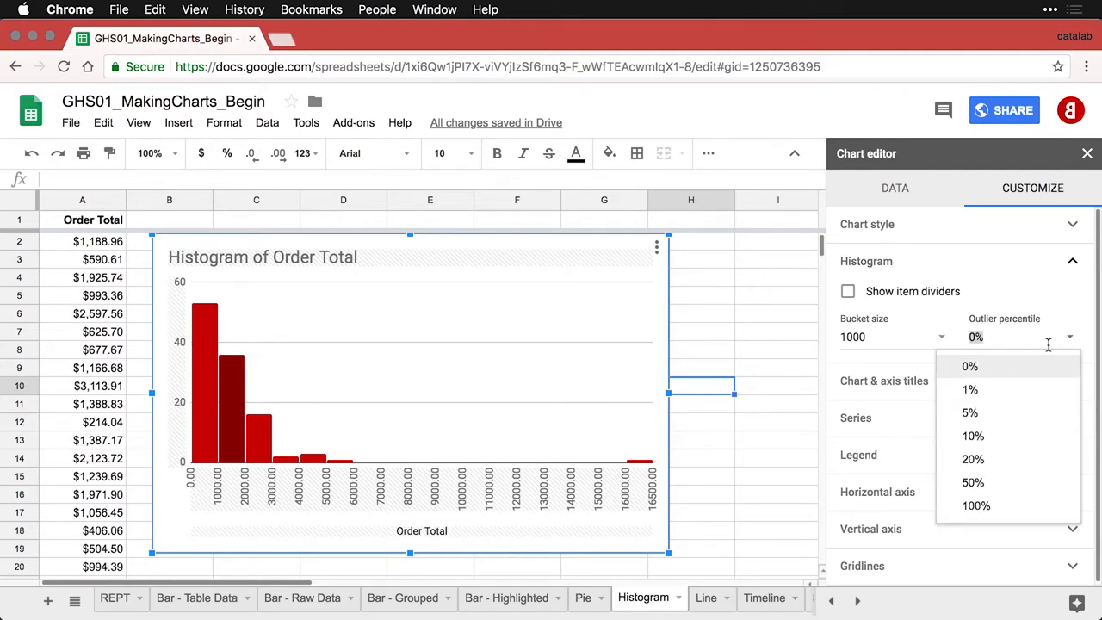
click(970, 389)
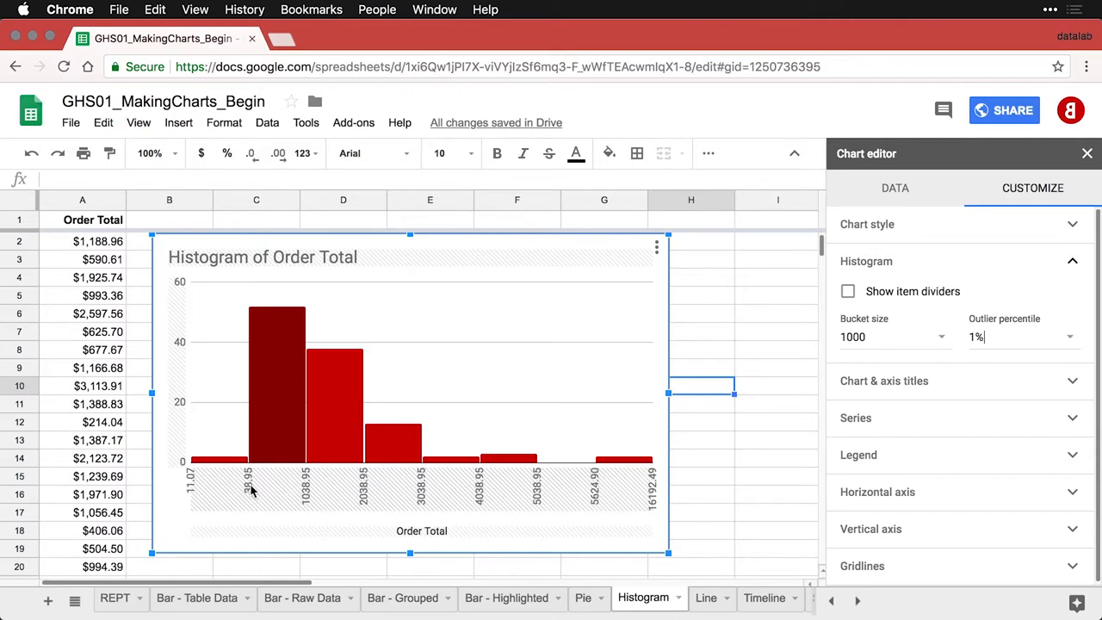
mouse_move(365, 517)
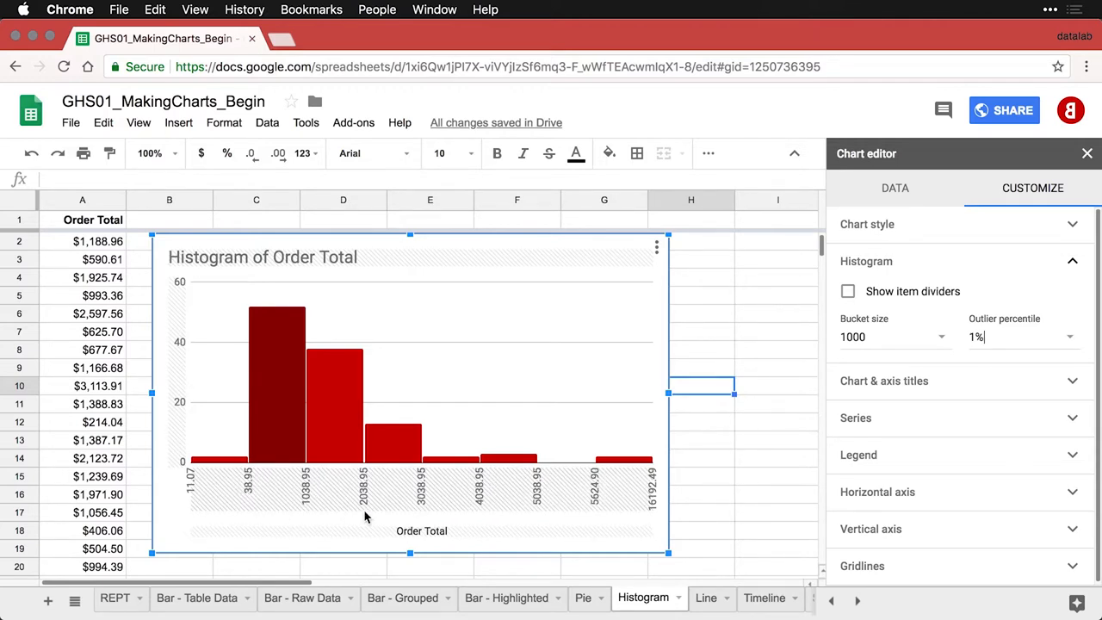
mouse_move(689, 523)
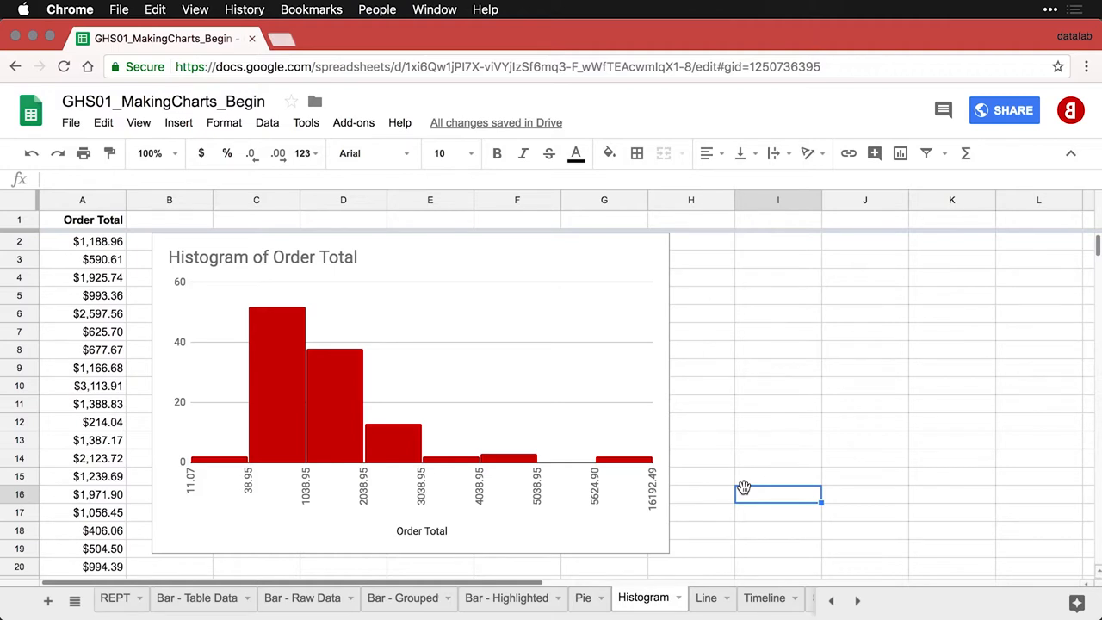
mouse_move(284, 422)
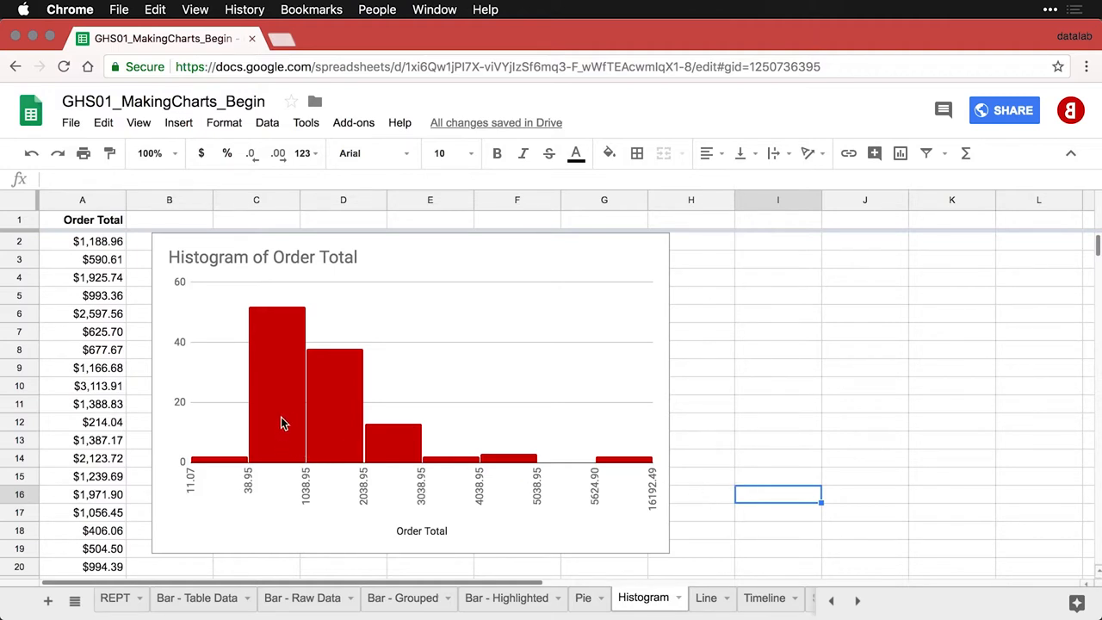
mouse_move(569, 475)
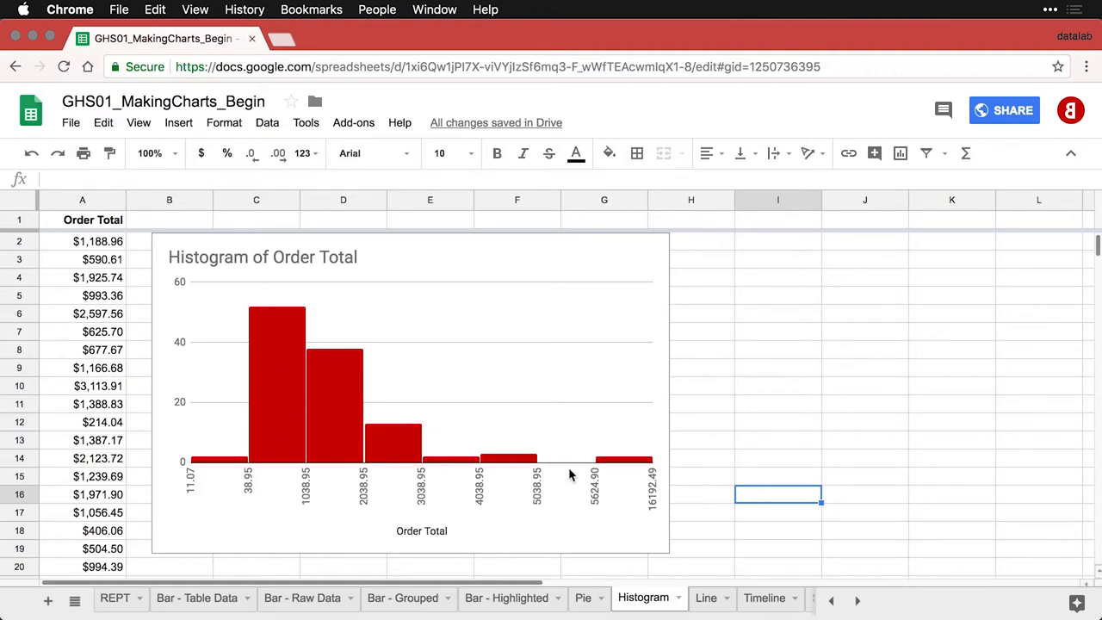
mouse_move(604, 463)
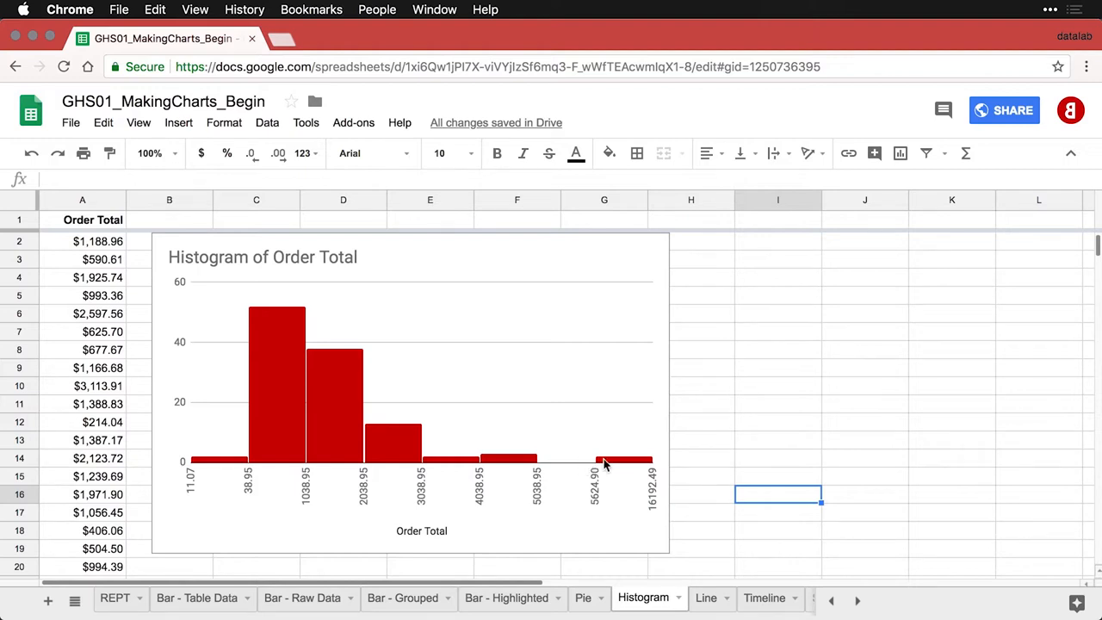
mouse_move(468, 439)
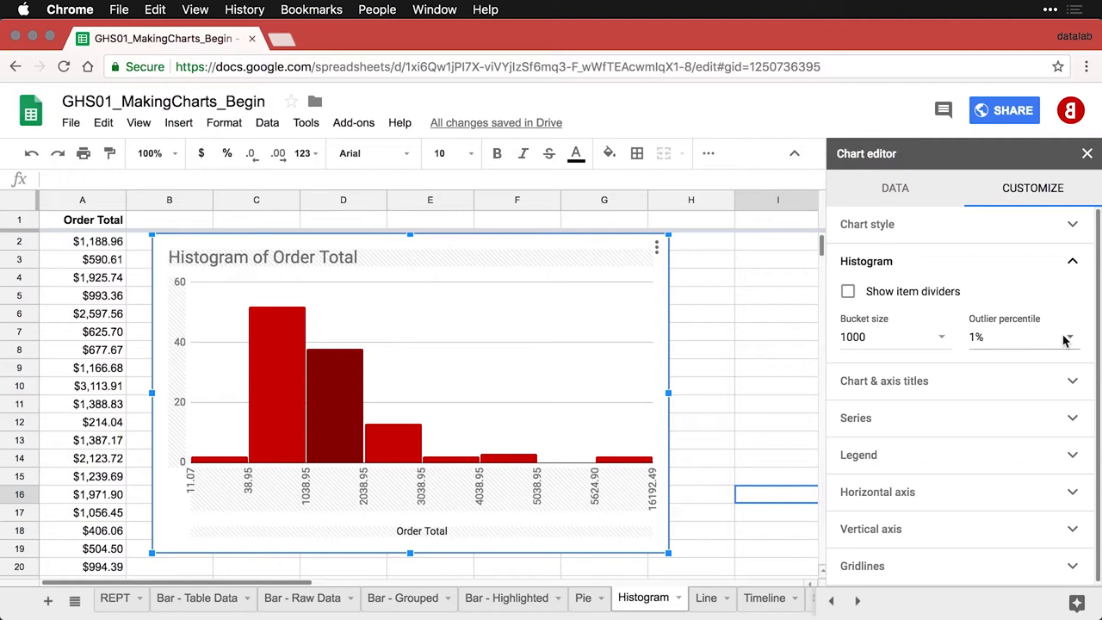
Step: Raise the histogram's outlier percentile to 5%
click(1020, 336)
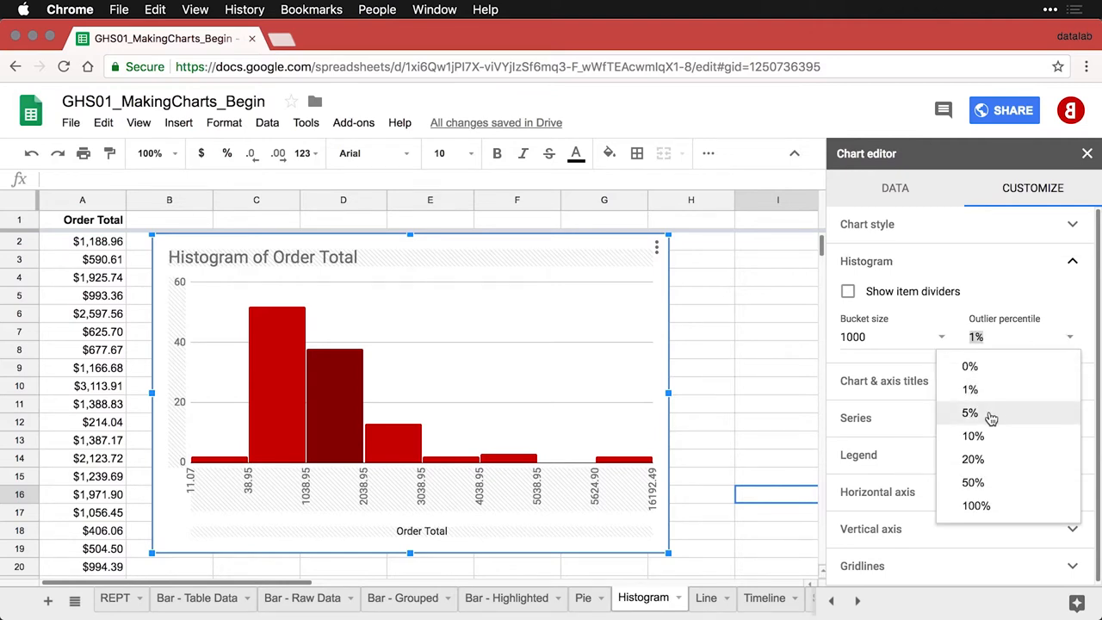
click(972, 413)
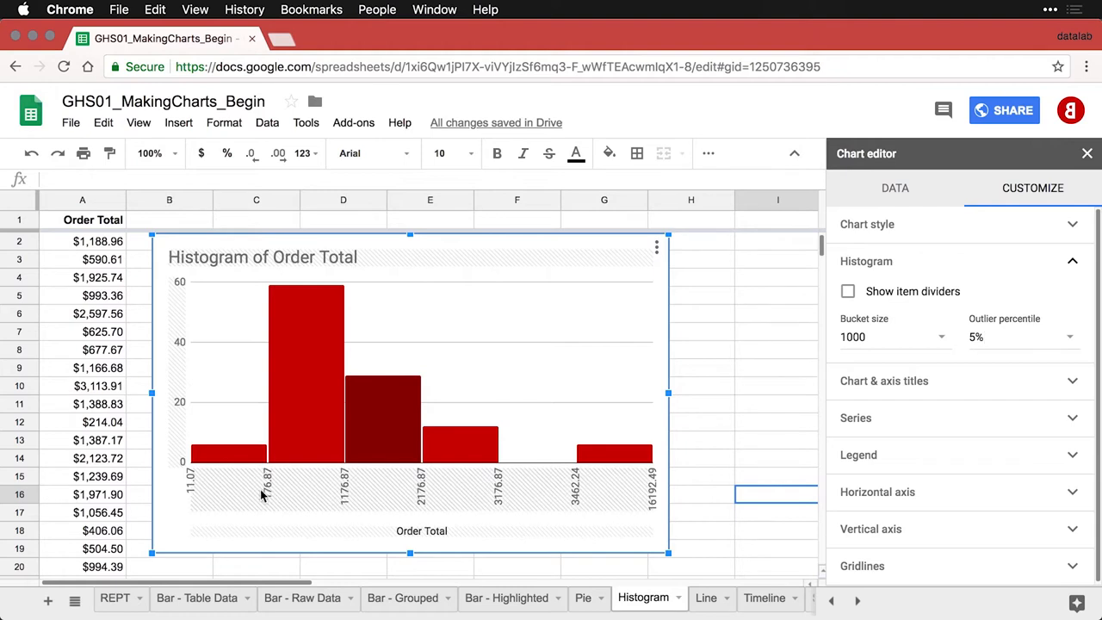
mouse_move(658, 334)
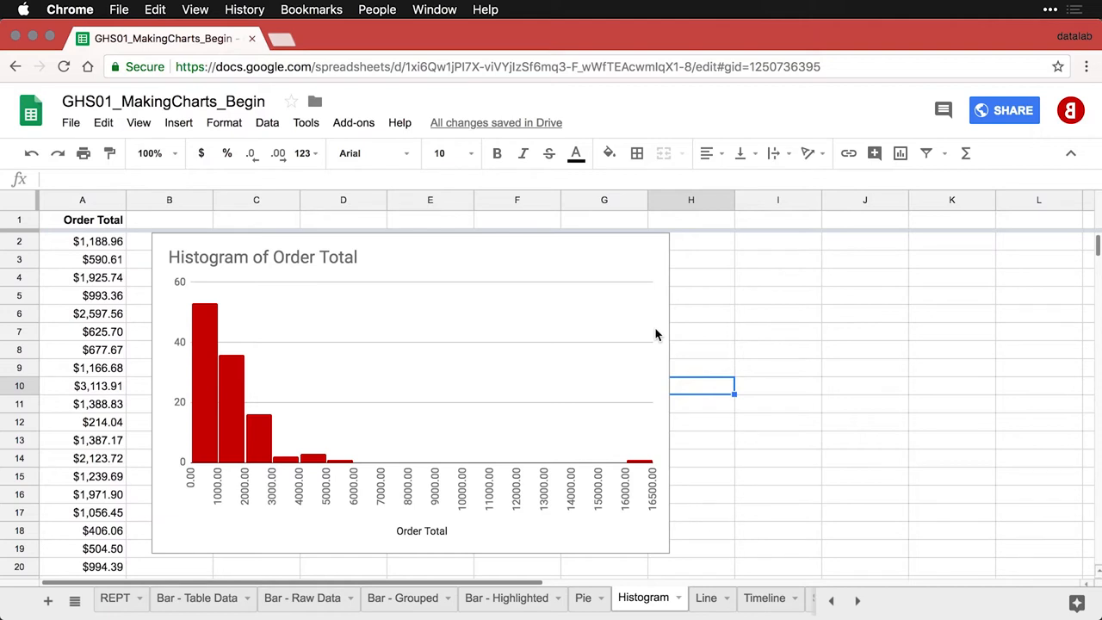
mouse_move(310, 382)
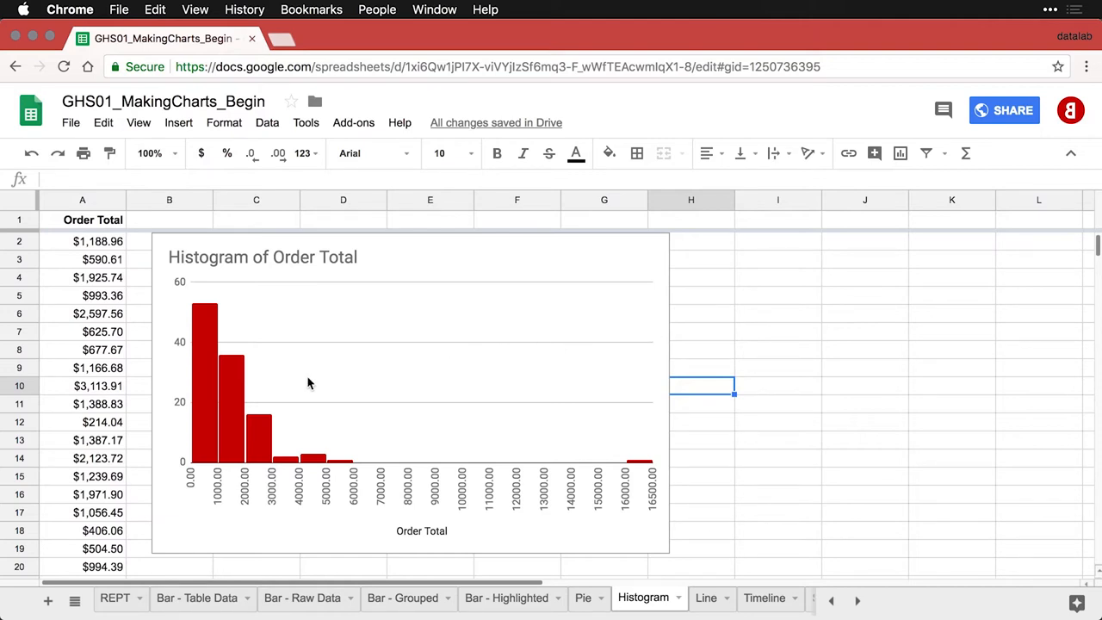
mouse_move(228, 415)
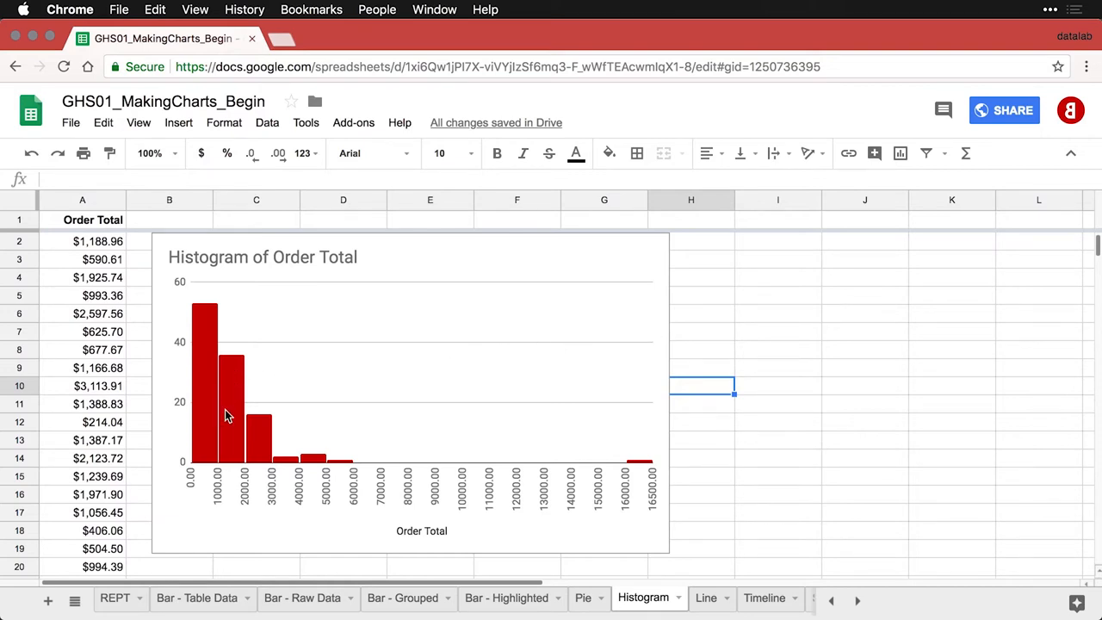
mouse_move(324, 472)
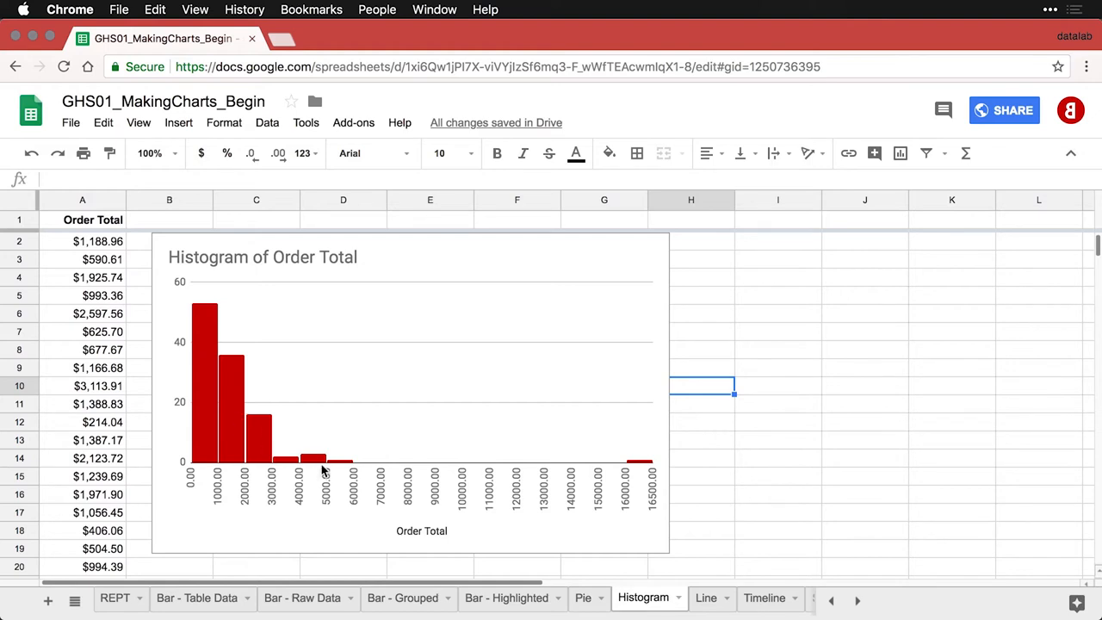
mouse_move(651, 472)
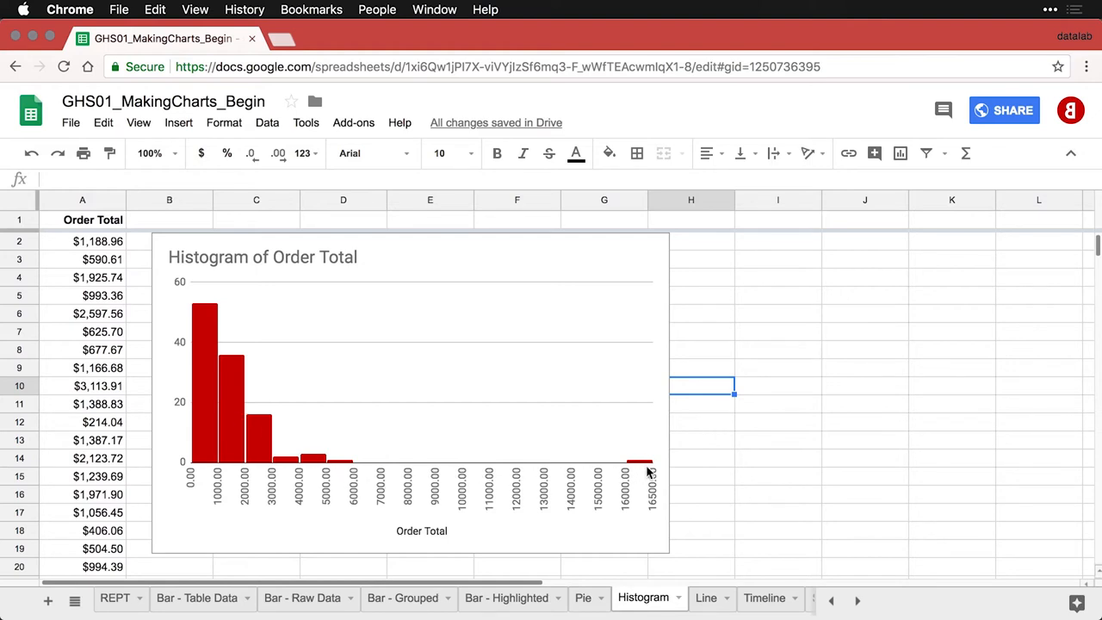